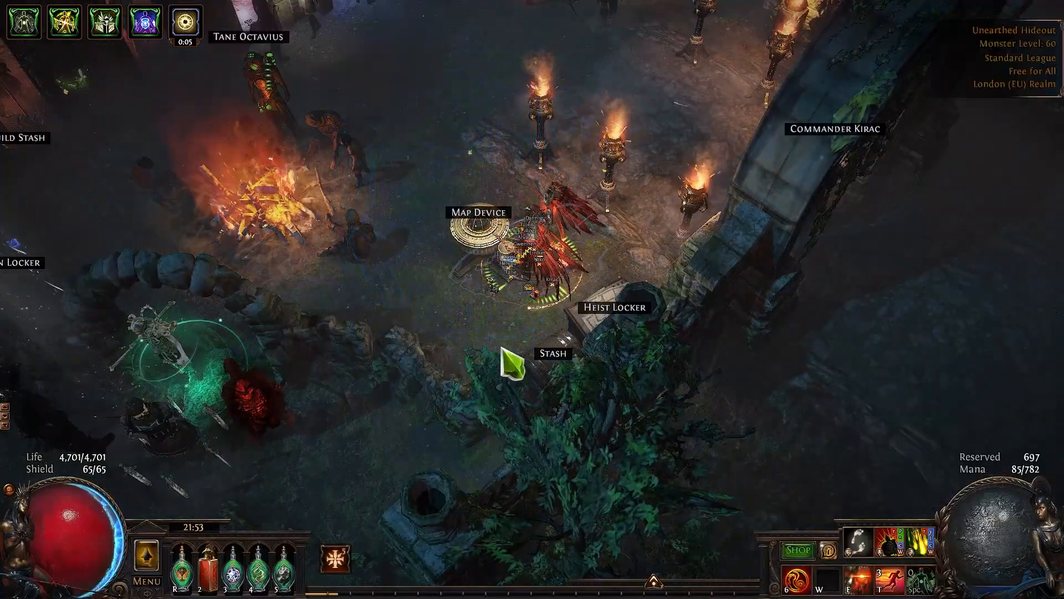
Step: Open the hideout Map Device to run Arid Lake
left_click(477, 238)
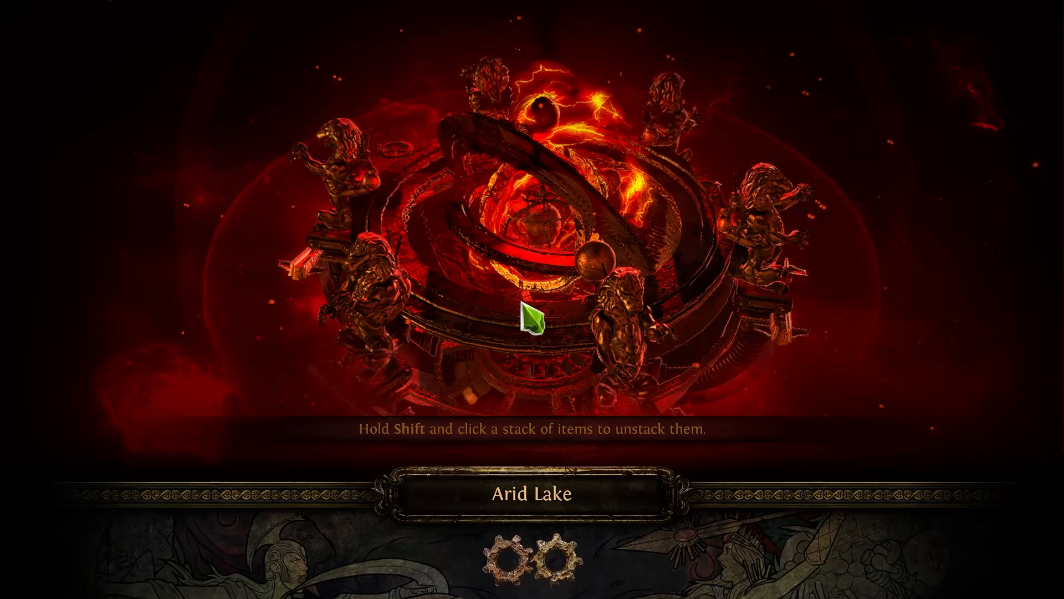
mouse_move(637, 299)
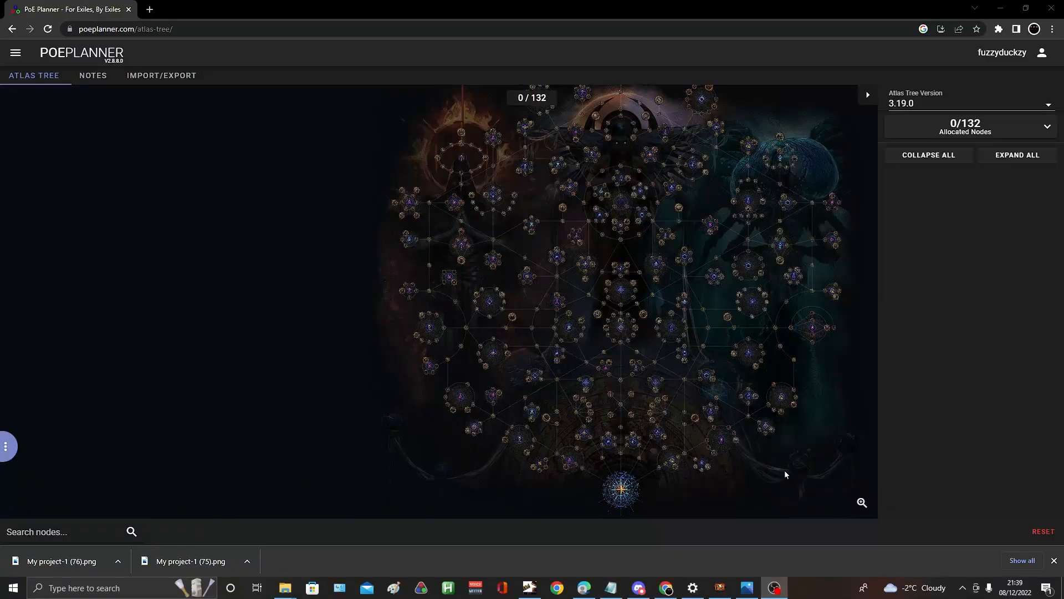
mouse_move(580, 456)
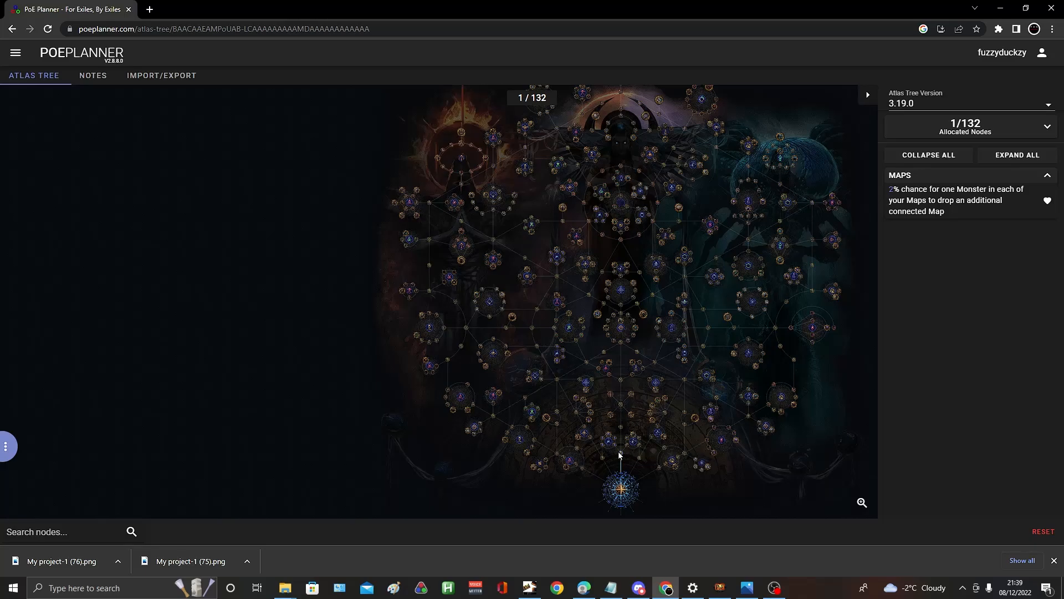
Step: Allocate Prolific Essence, Betrayal Syndicate Reinforcement Chance and Focused Investigation
left_click(609, 439)
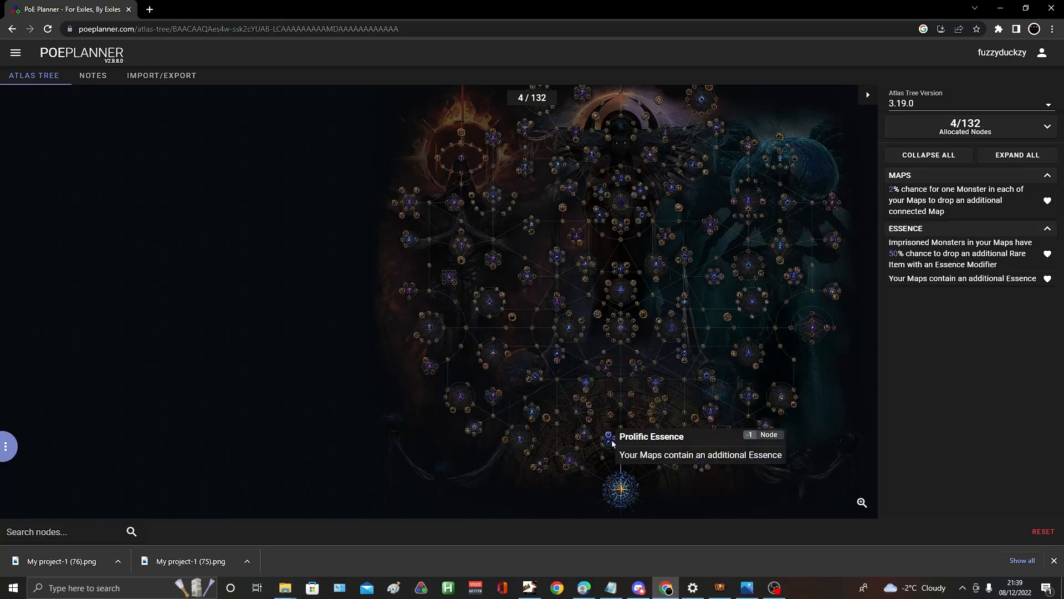
mouse_move(675, 463)
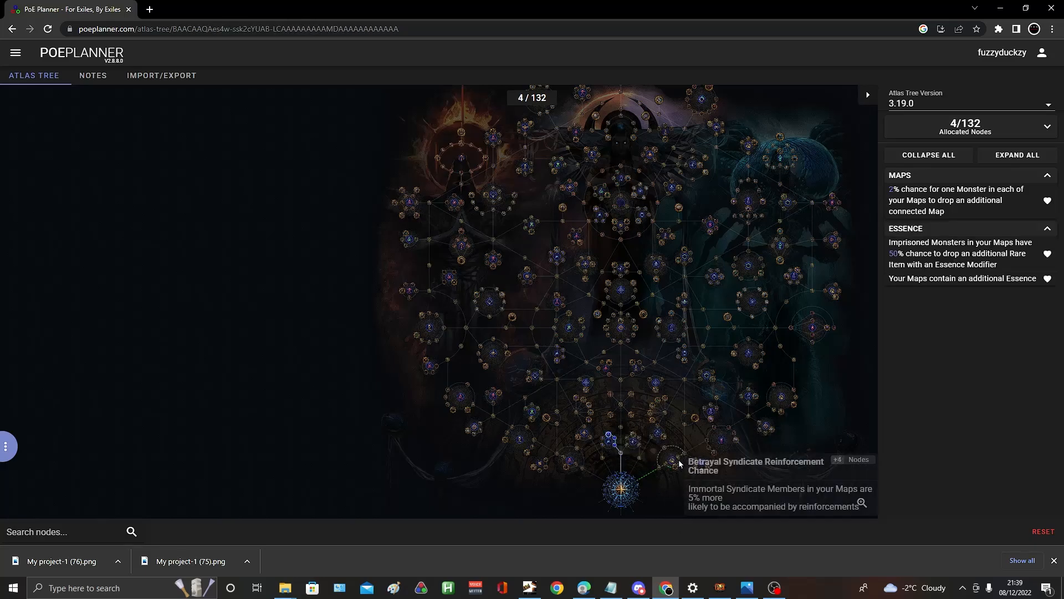
left_click(668, 461)
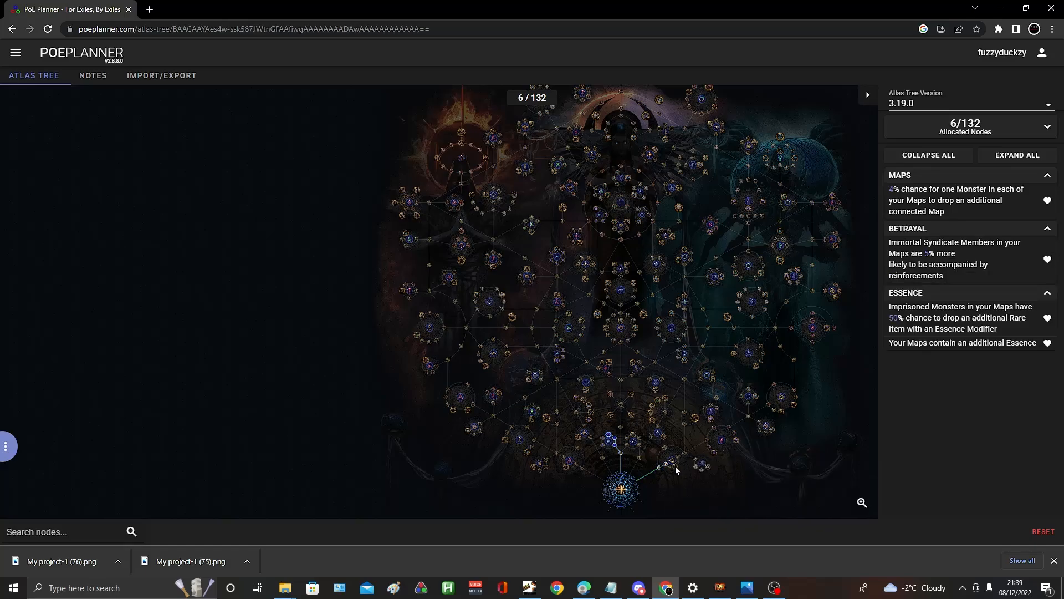
left_click(665, 465)
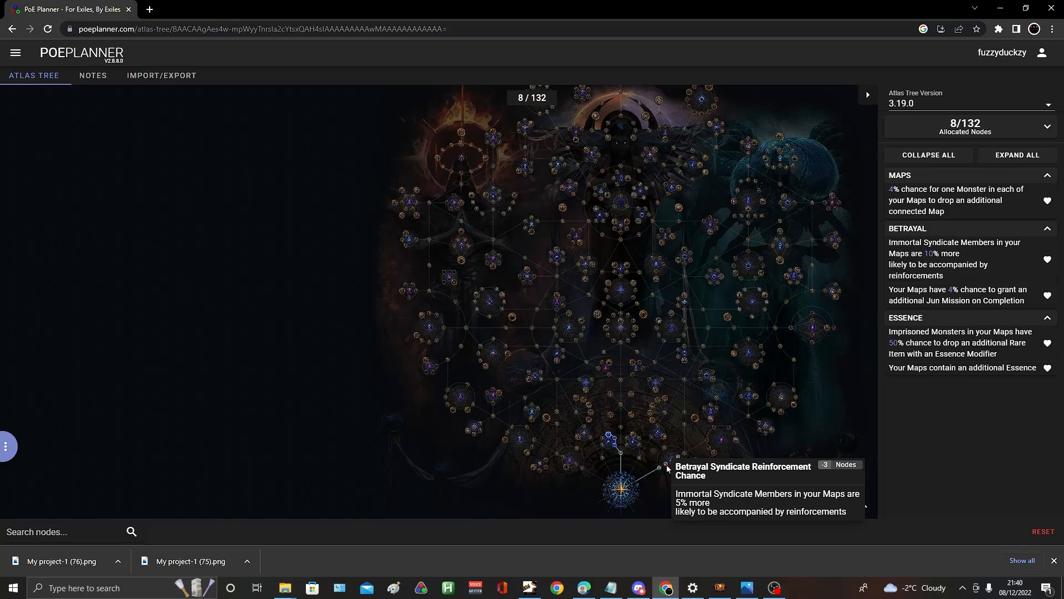
mouse_move(677, 472)
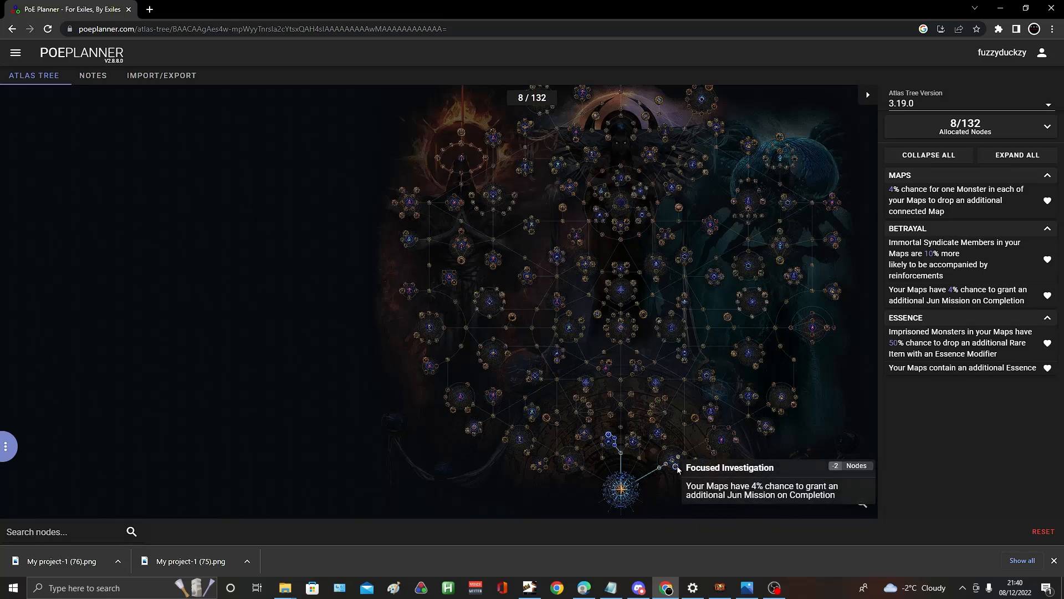
mouse_move(671, 518)
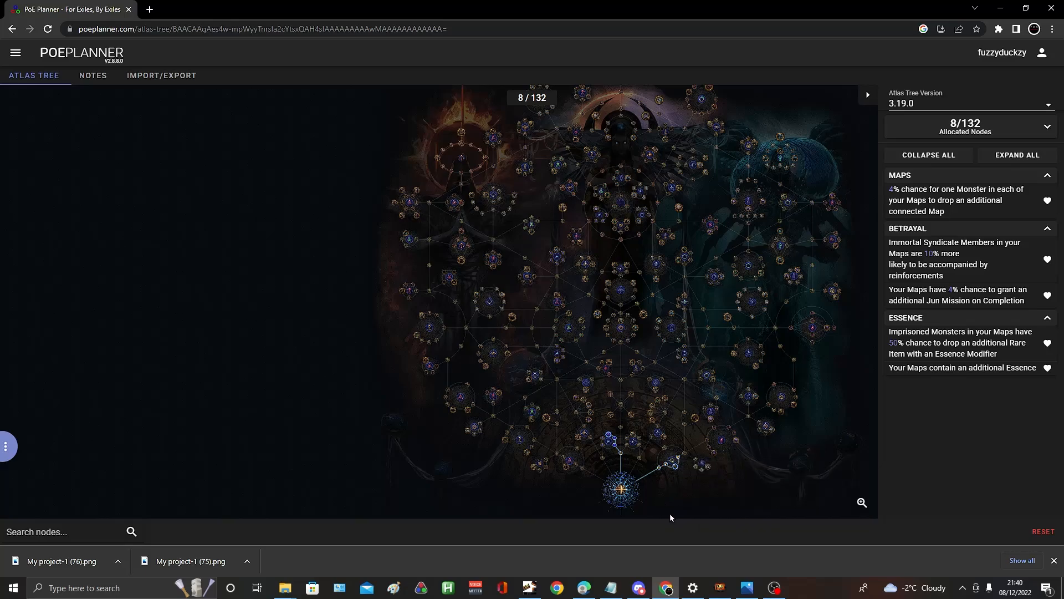
mouse_move(627, 520)
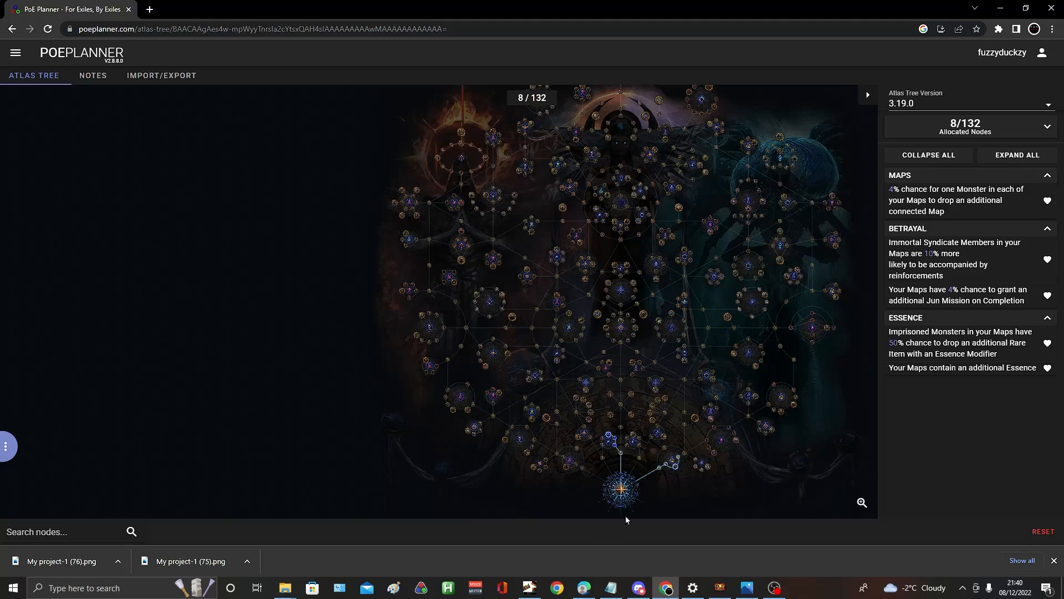
mouse_move(694, 485)
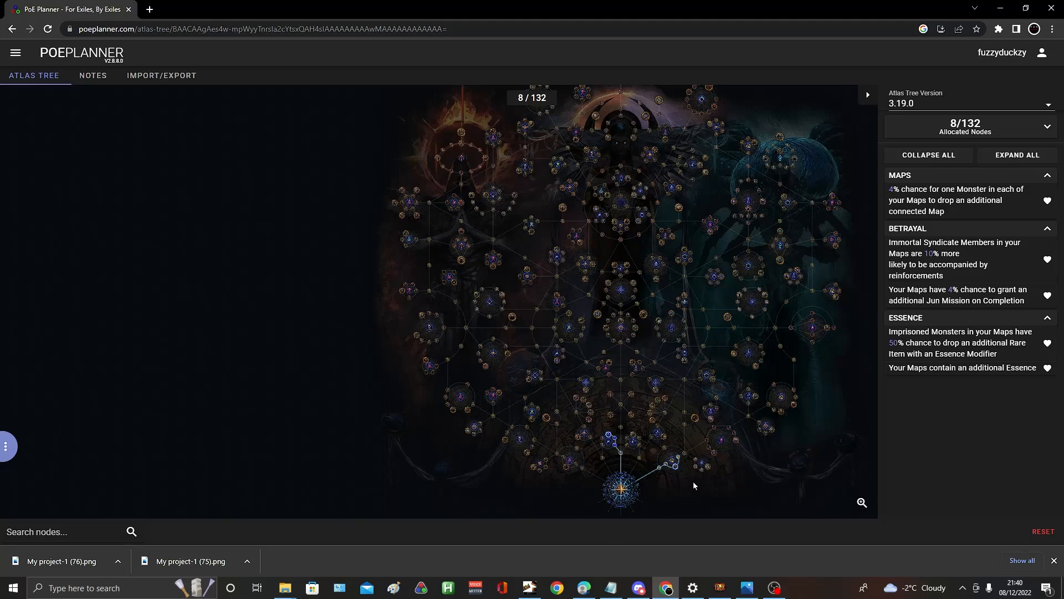
mouse_move(701, 466)
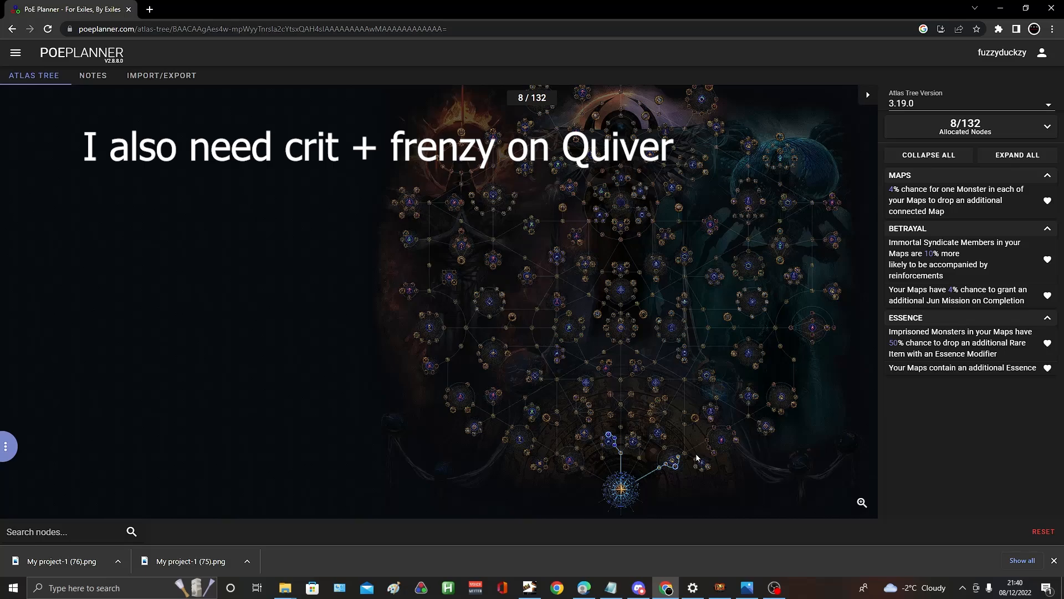
mouse_move(703, 451)
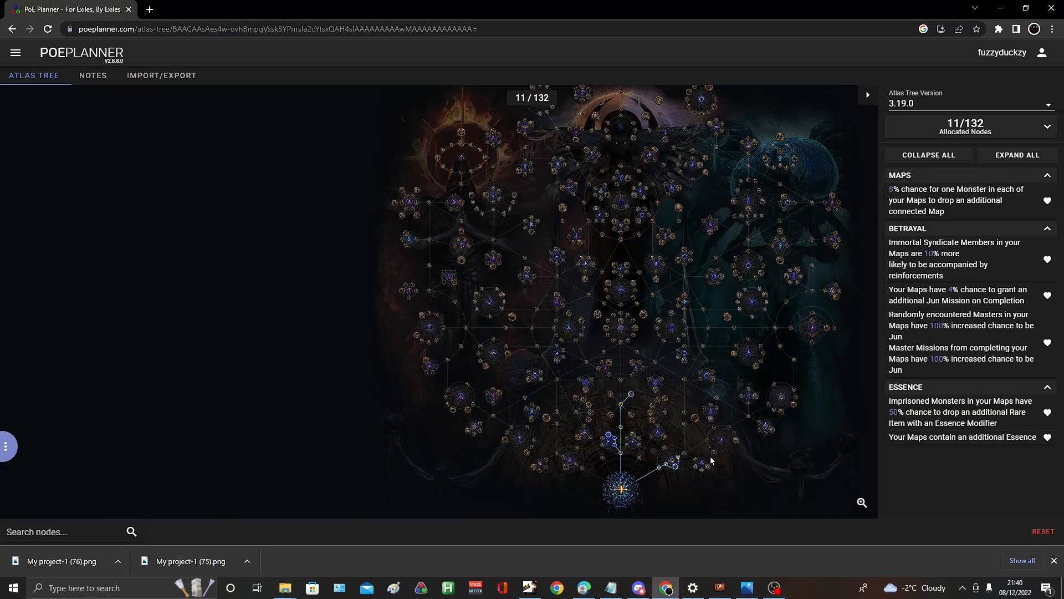
mouse_move(643, 387)
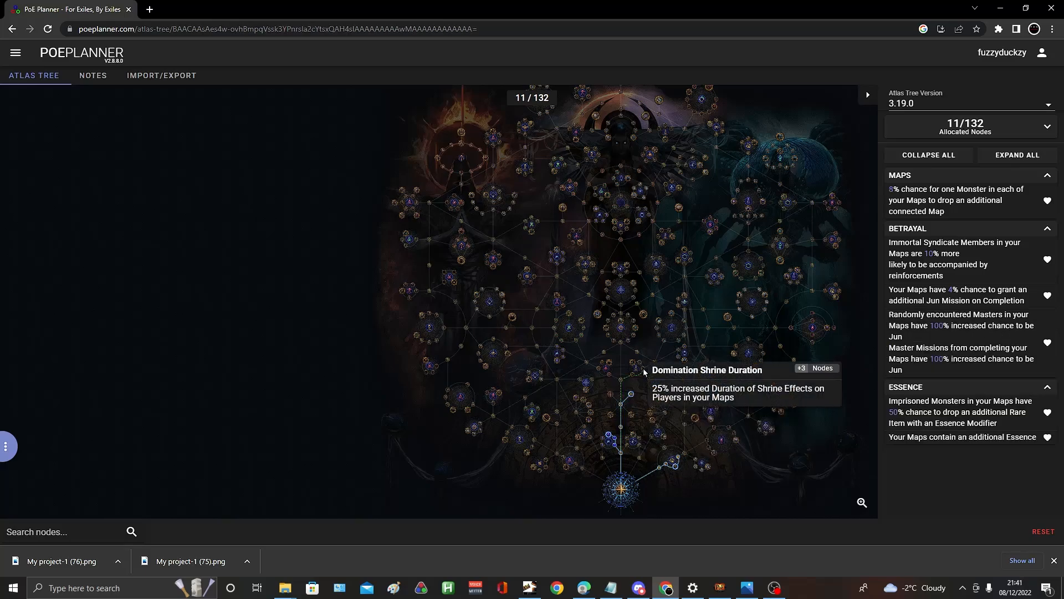
Step: Allocate the Domination Shrine Duration nodes and Adjacent Map Drop Chance
left_click(631, 376)
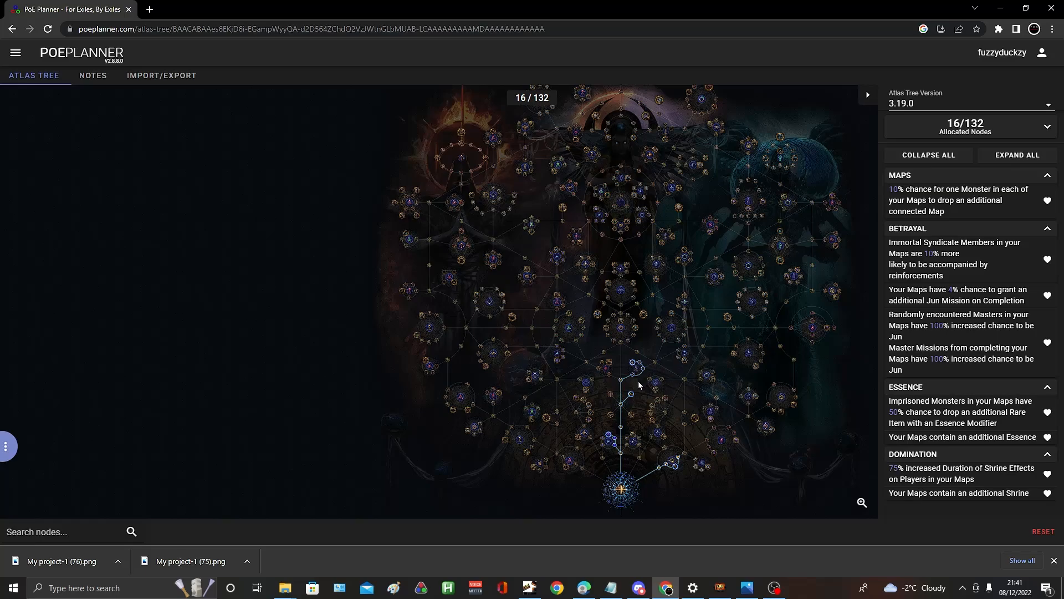
mouse_move(646, 369)
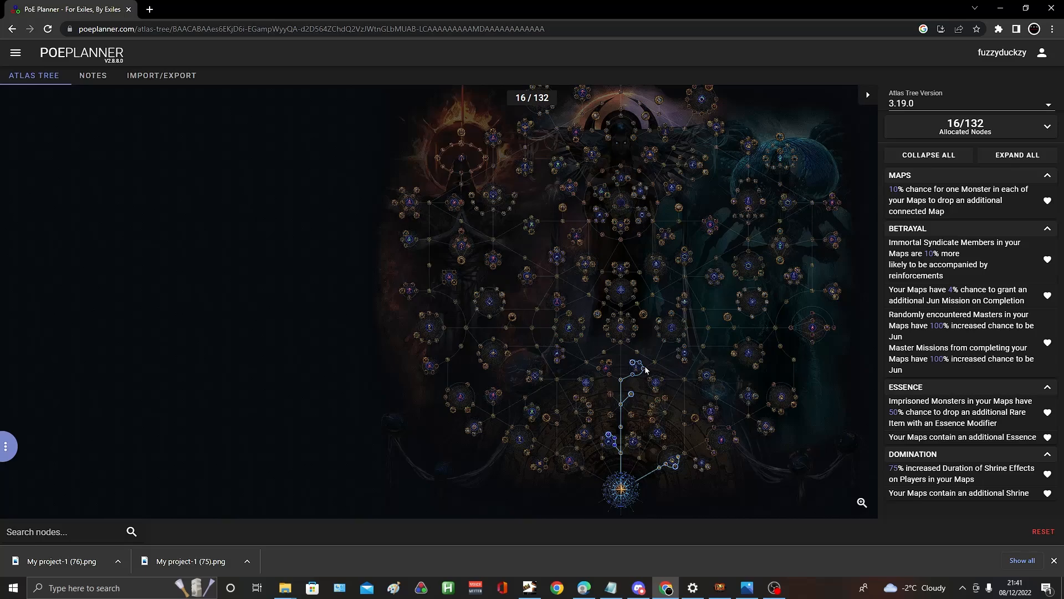
mouse_move(647, 364)
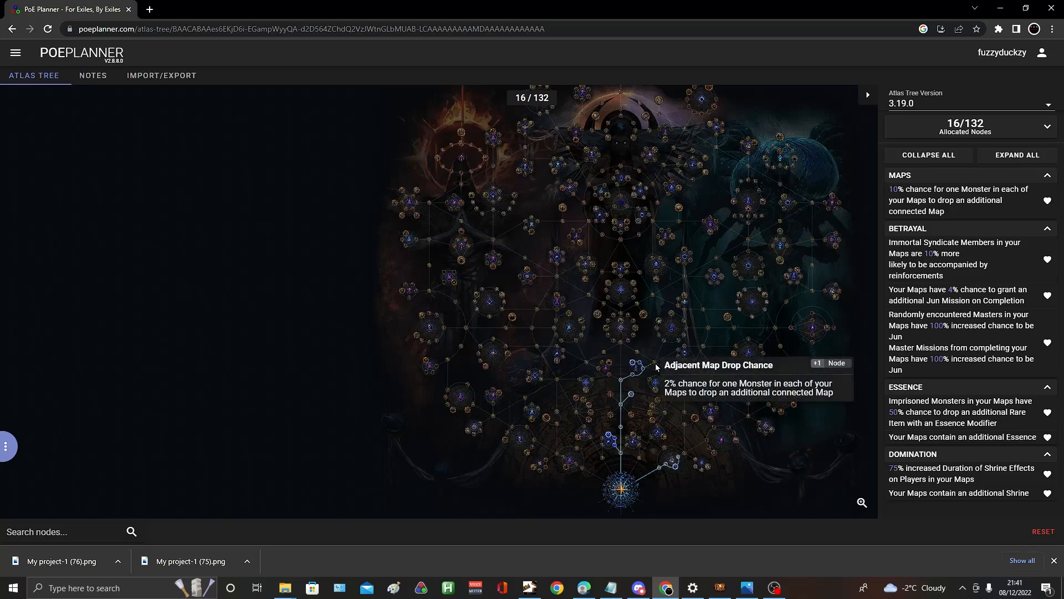
left_click(632, 362)
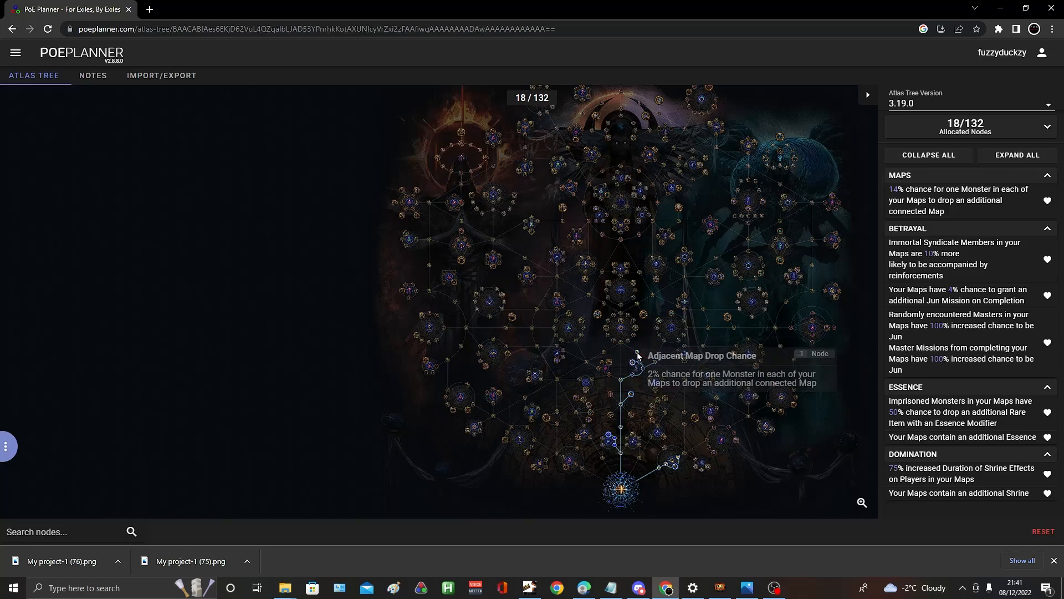
Step: Allocate the central path toward Commissioned Officer and the Kirac mission nodes
left_click(630, 361)
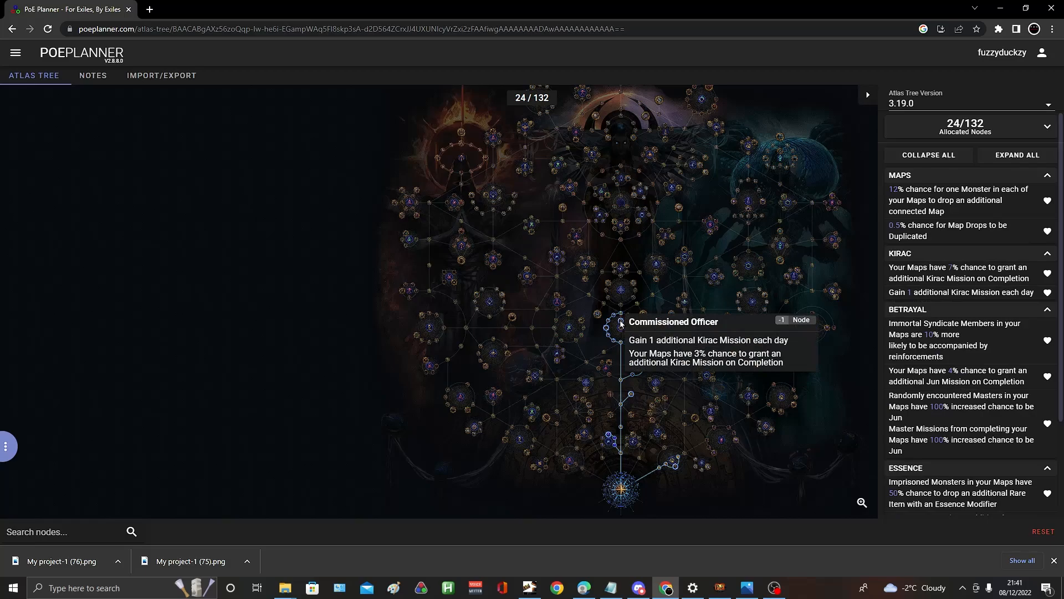
mouse_move(613, 327)
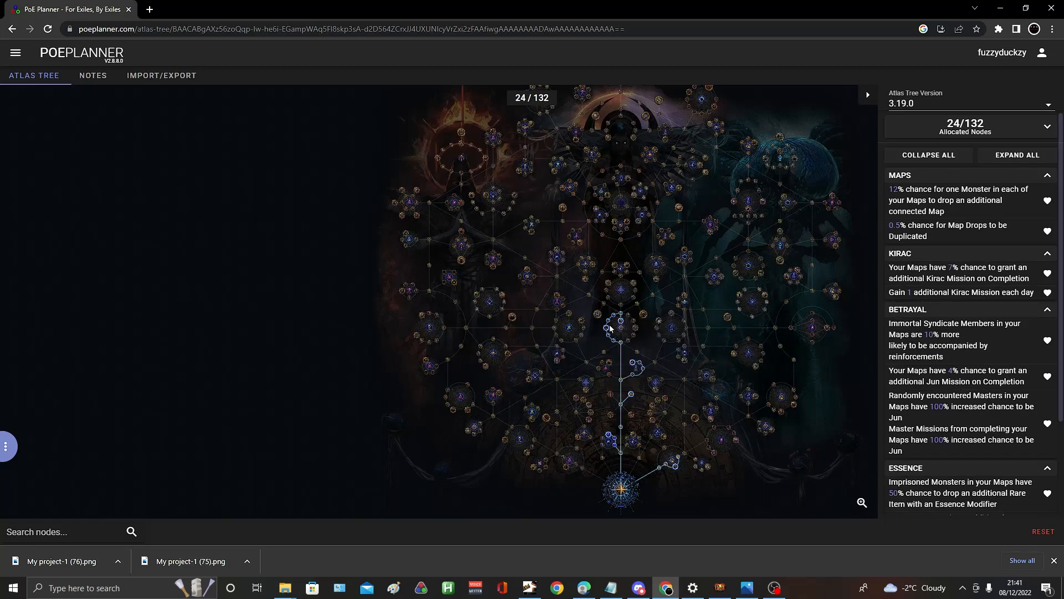
mouse_move(621, 328)
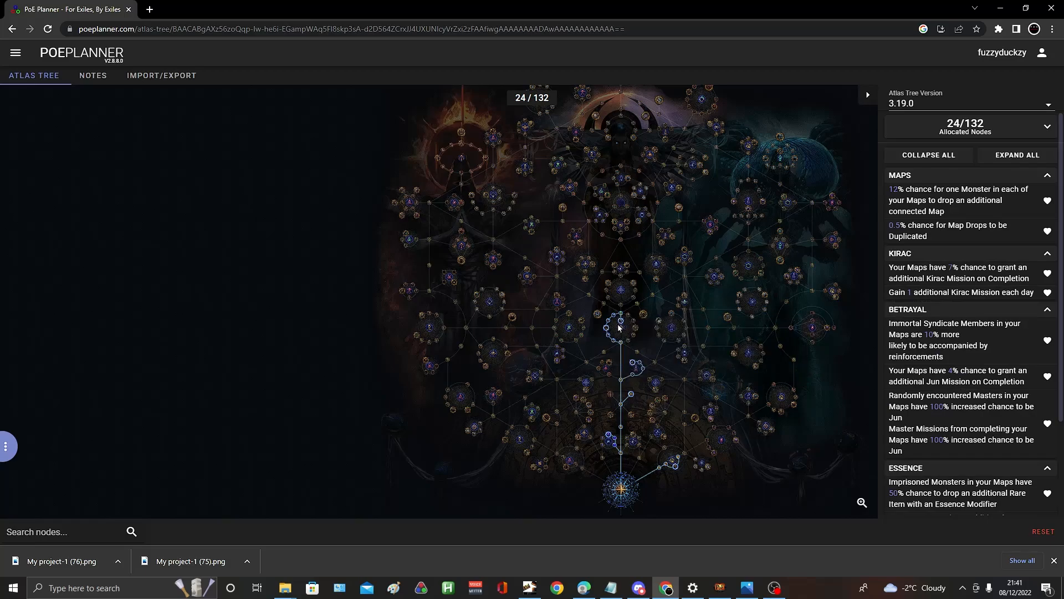
mouse_move(618, 326)
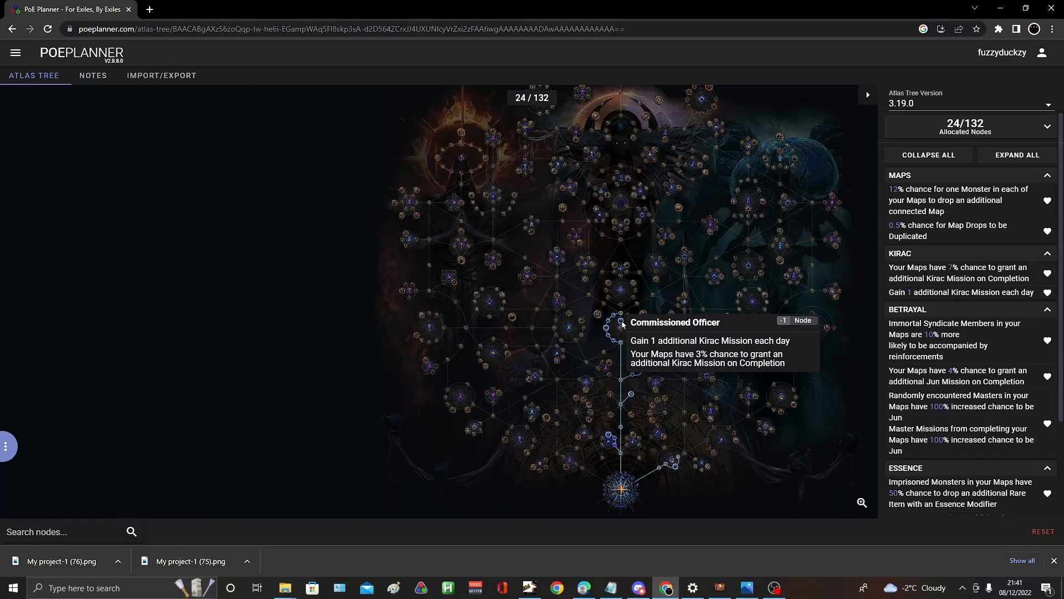
mouse_move(621, 323)
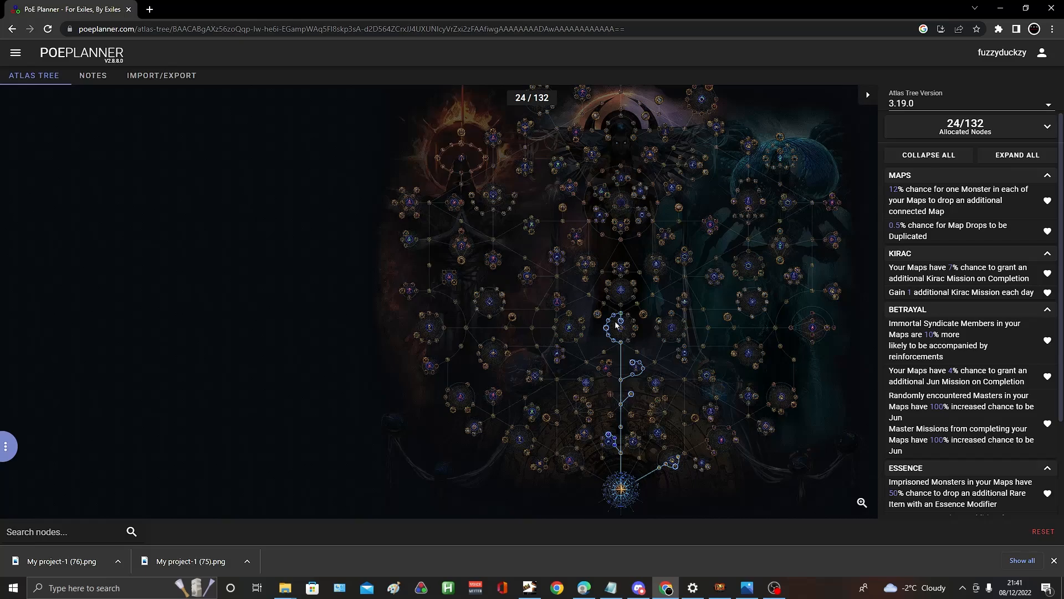
mouse_move(620, 328)
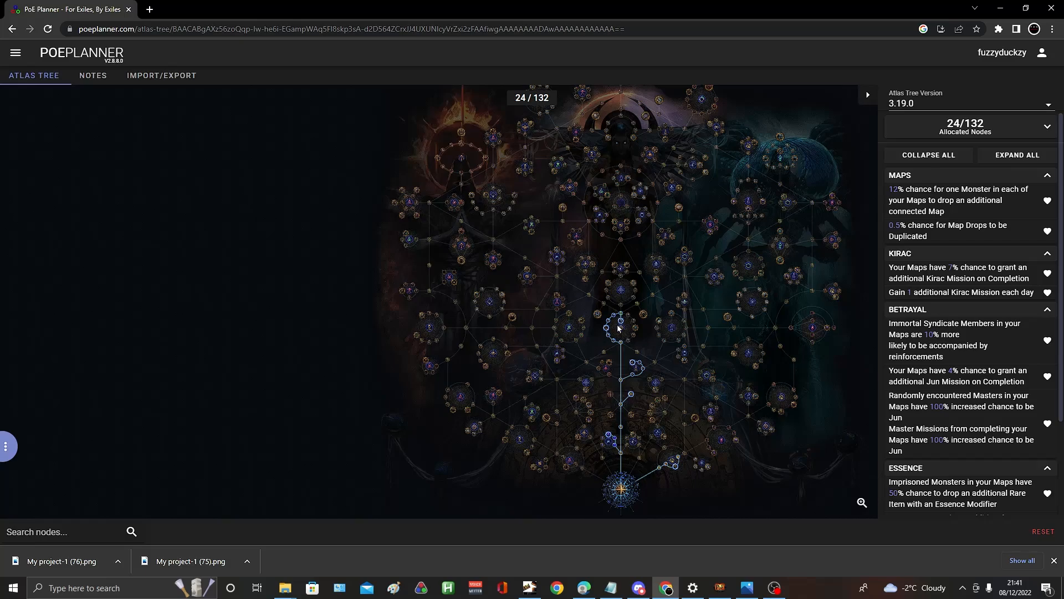
mouse_move(591, 341)
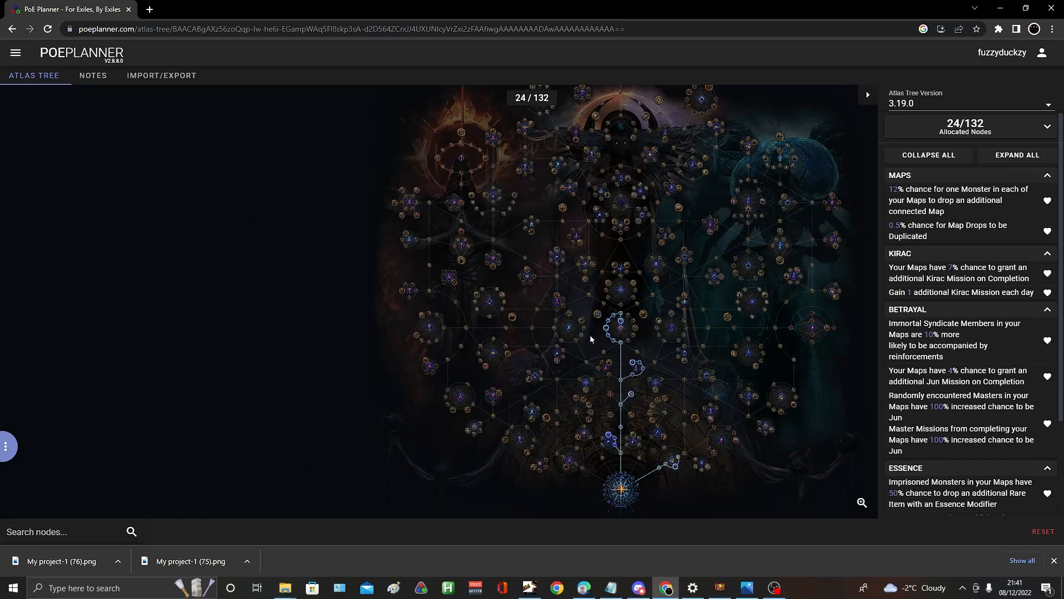
mouse_move(592, 339)
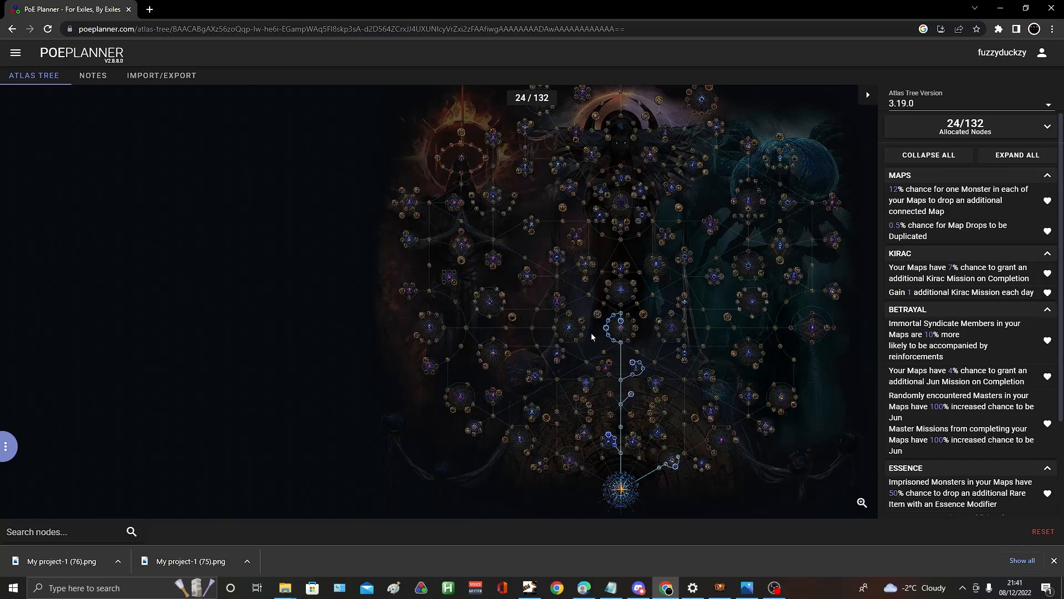
mouse_move(589, 344)
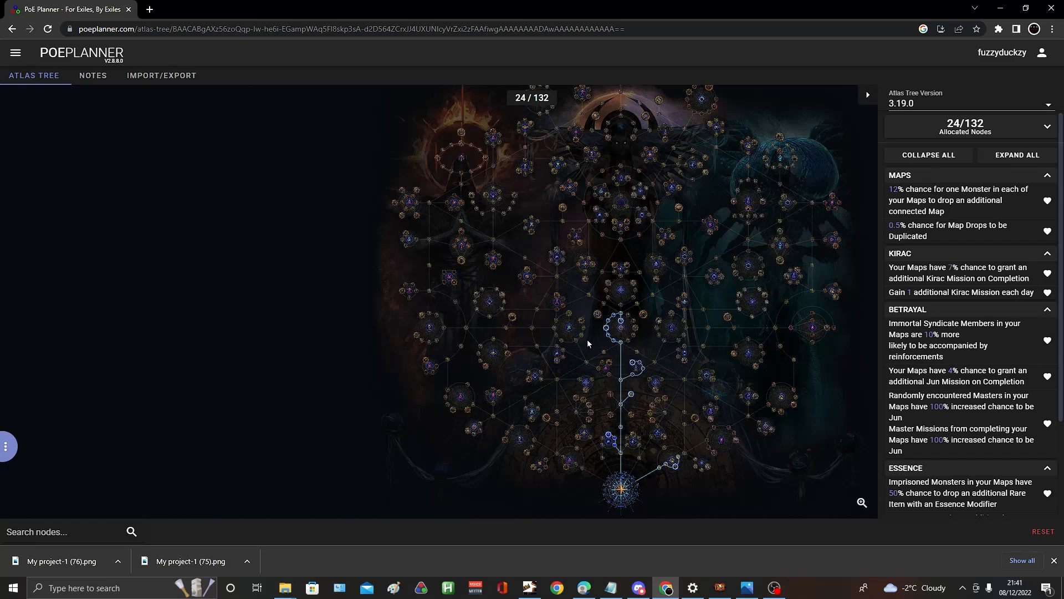
mouse_move(611, 286)
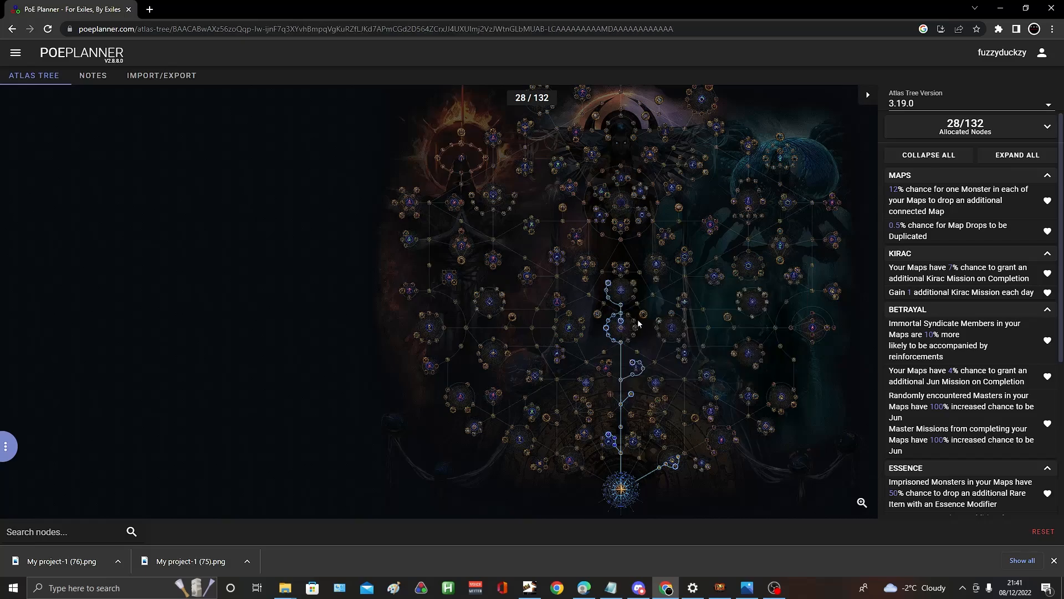
mouse_move(686, 406)
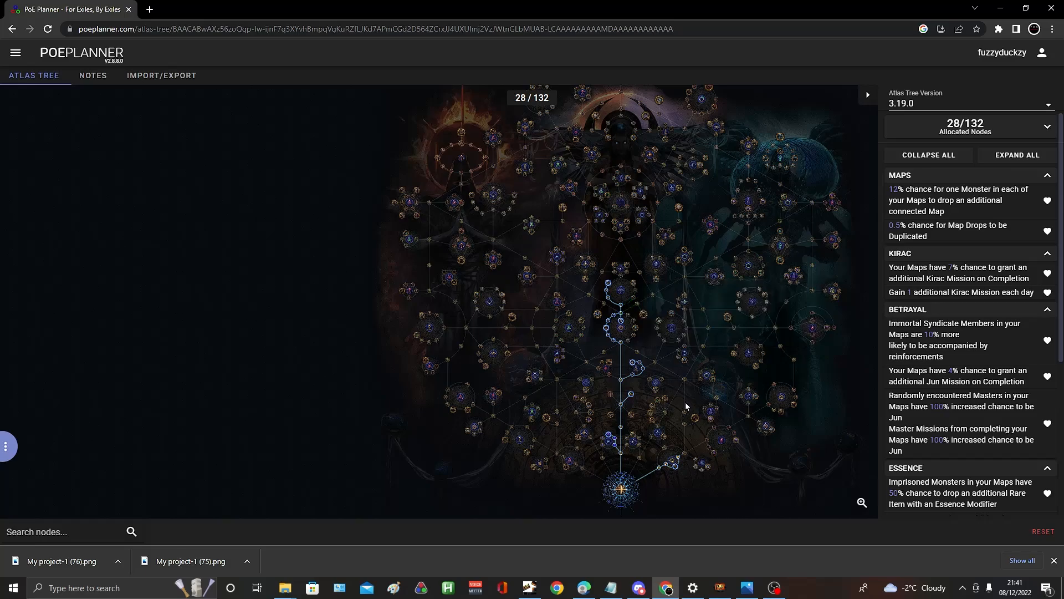
mouse_move(587, 393)
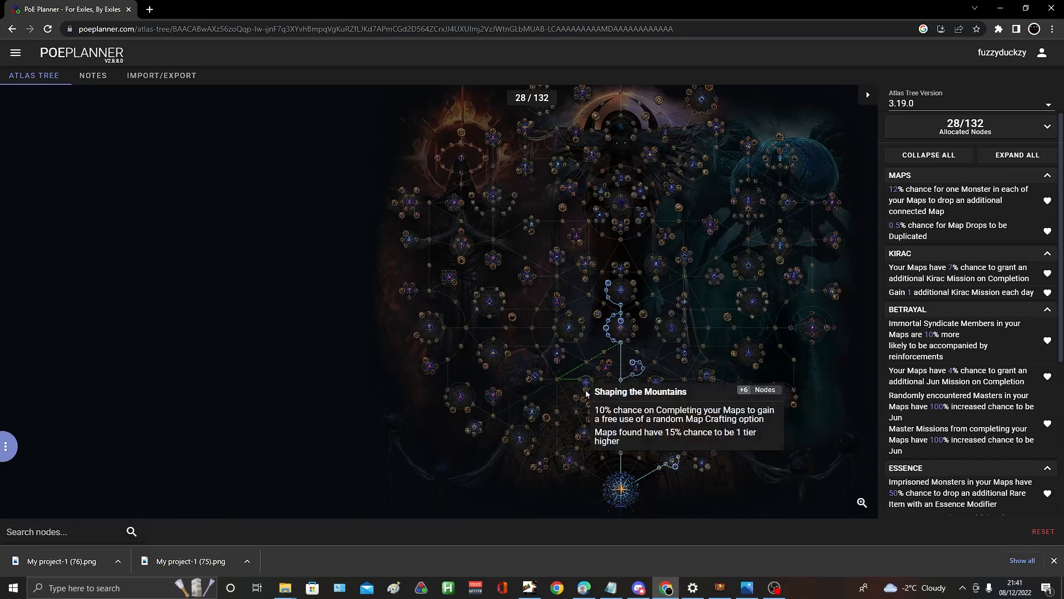
mouse_move(668, 385)
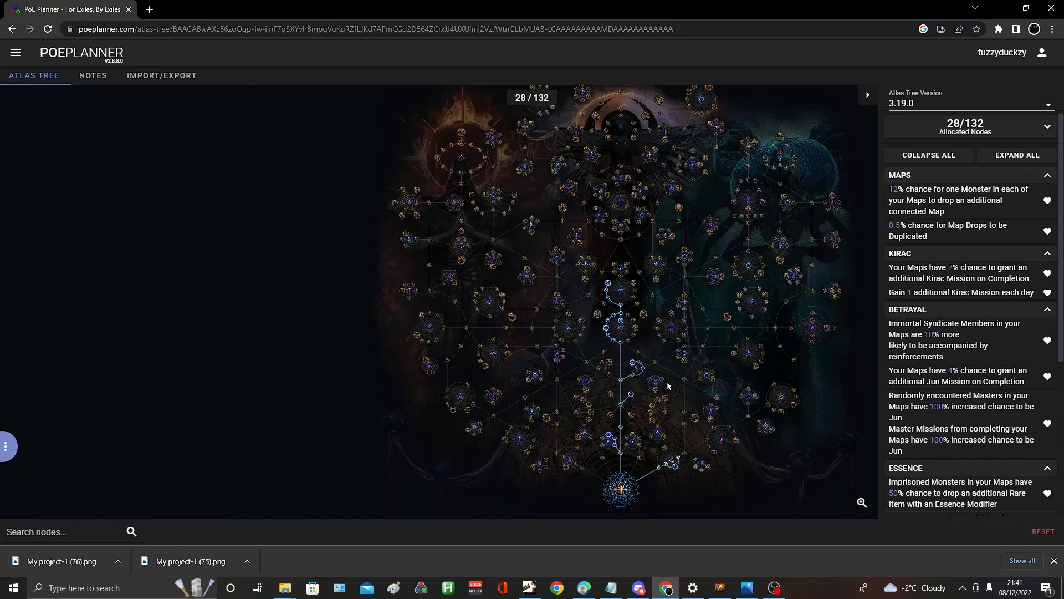
mouse_move(706, 392)
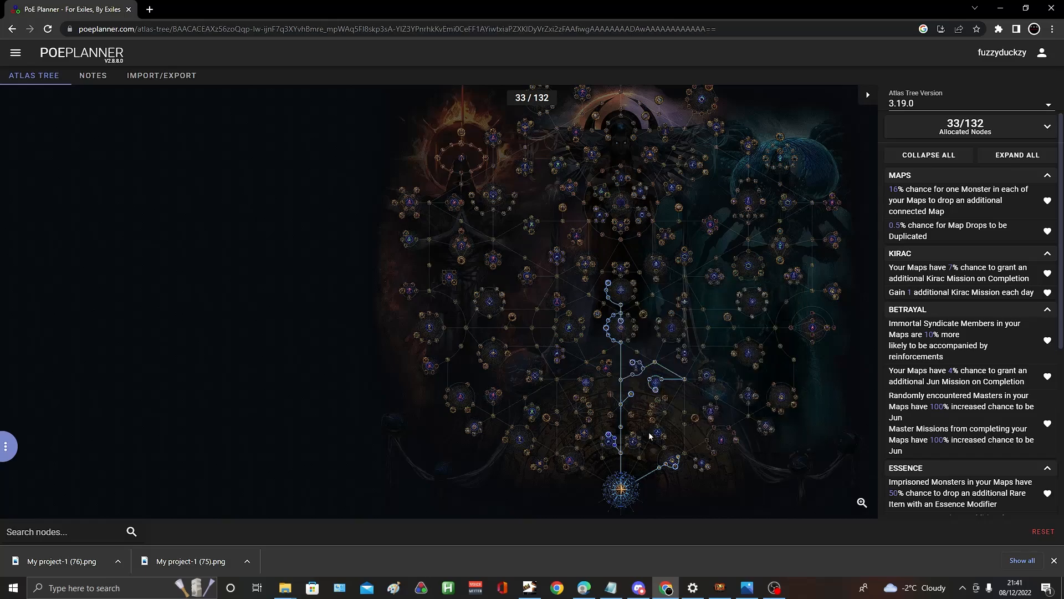
mouse_move(548, 406)
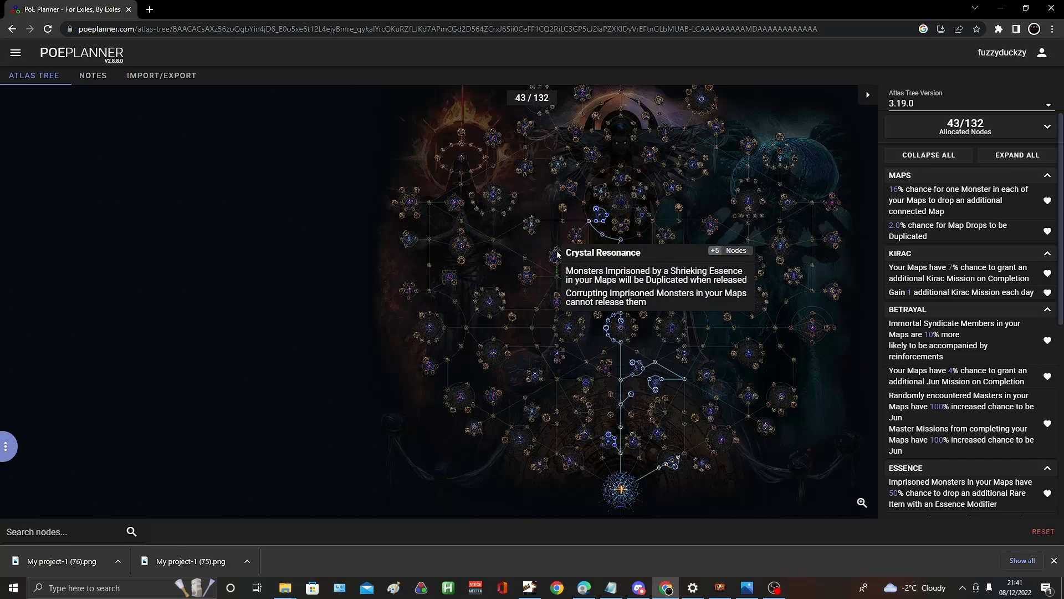
Step: Allocate the path to Crystal Resonance, raising map duplication to 2.5%
left_click(554, 257)
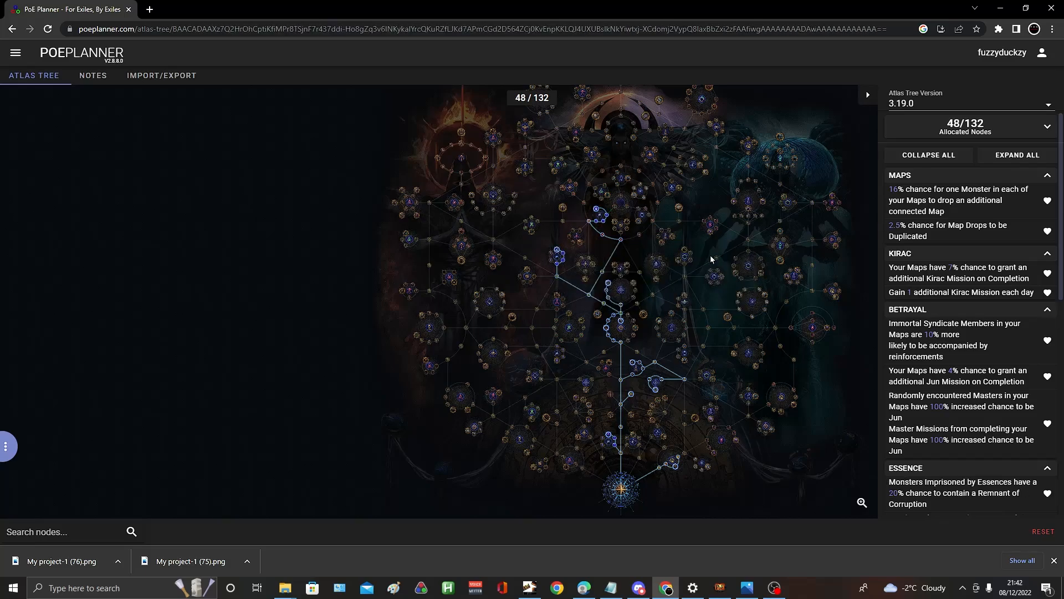
mouse_move(555, 326)
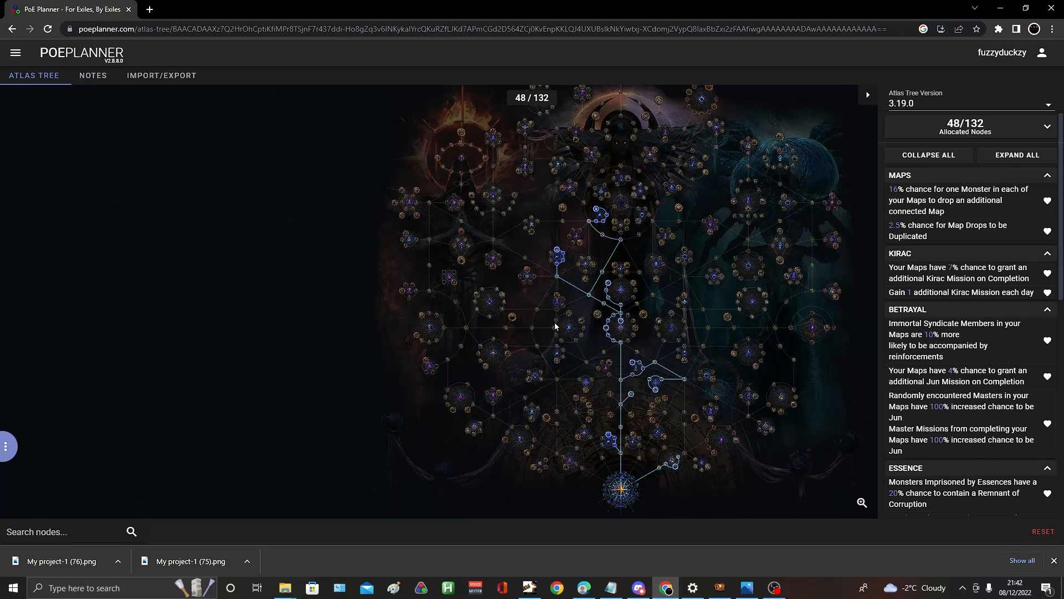
mouse_move(434, 344)
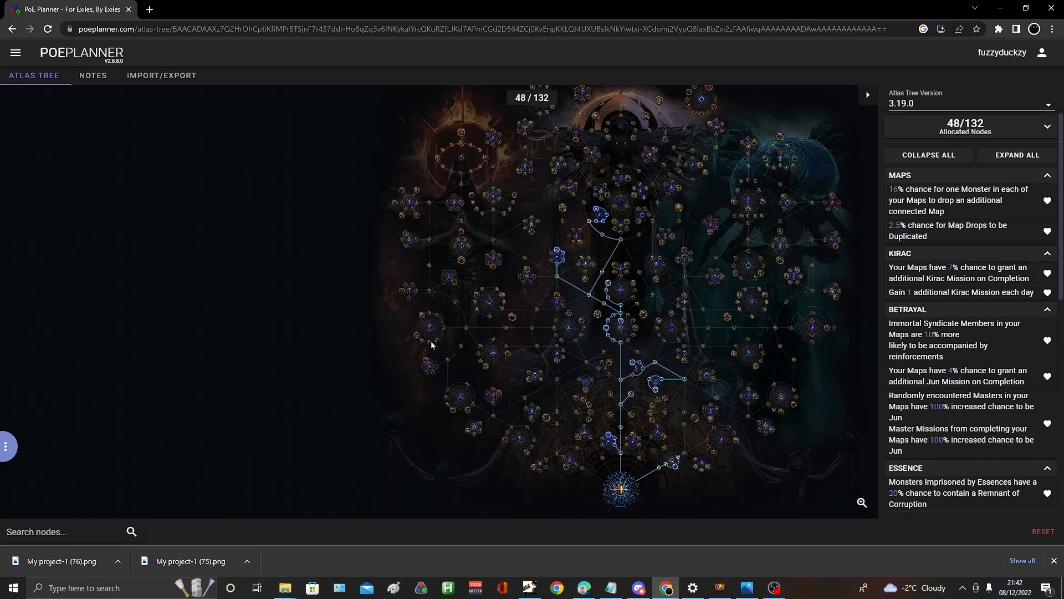
mouse_move(435, 347)
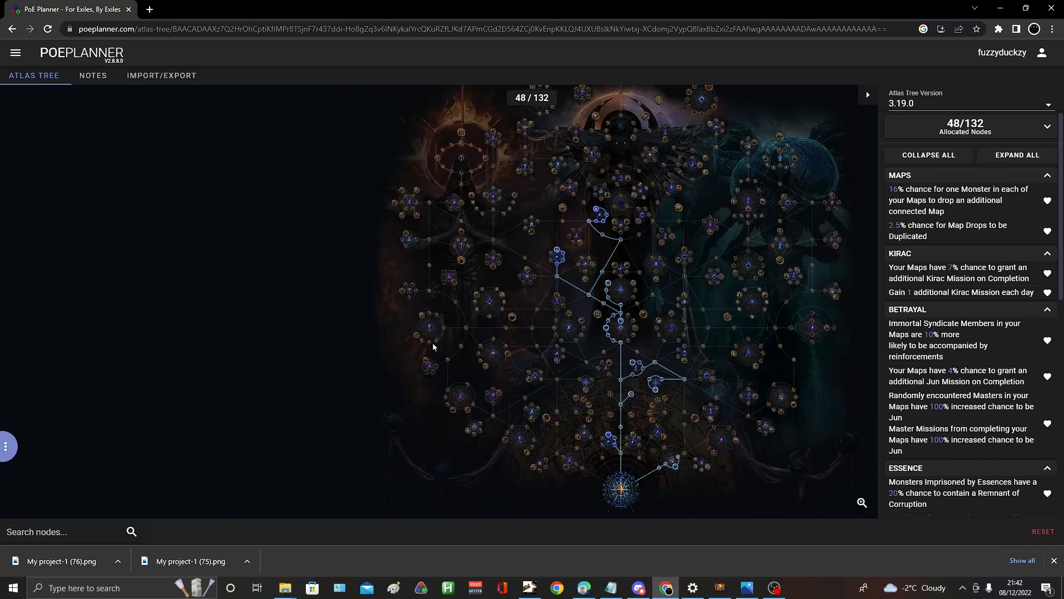
mouse_move(744, 383)
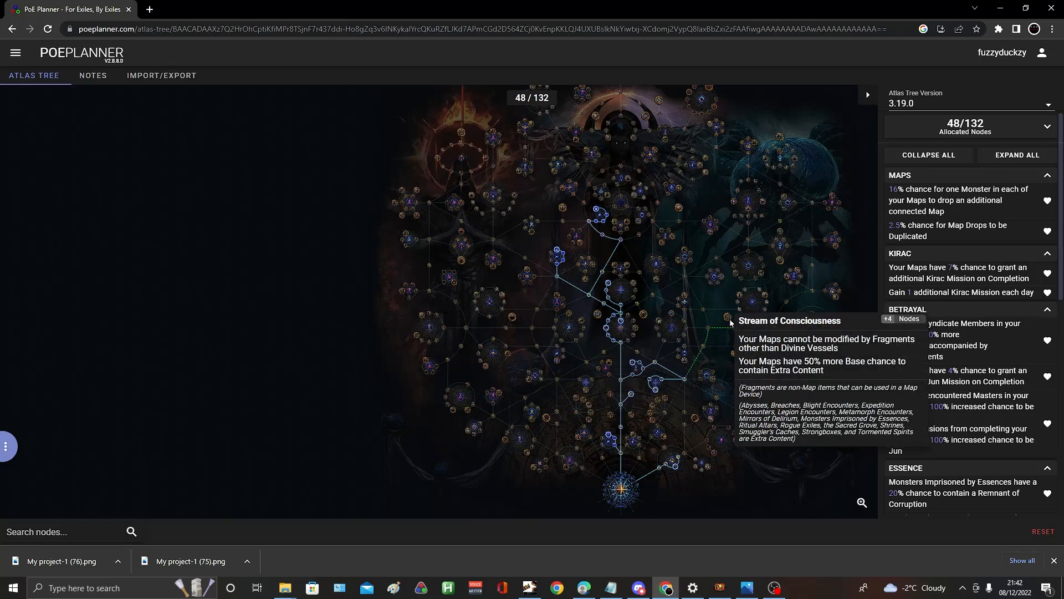
mouse_move(644, 407)
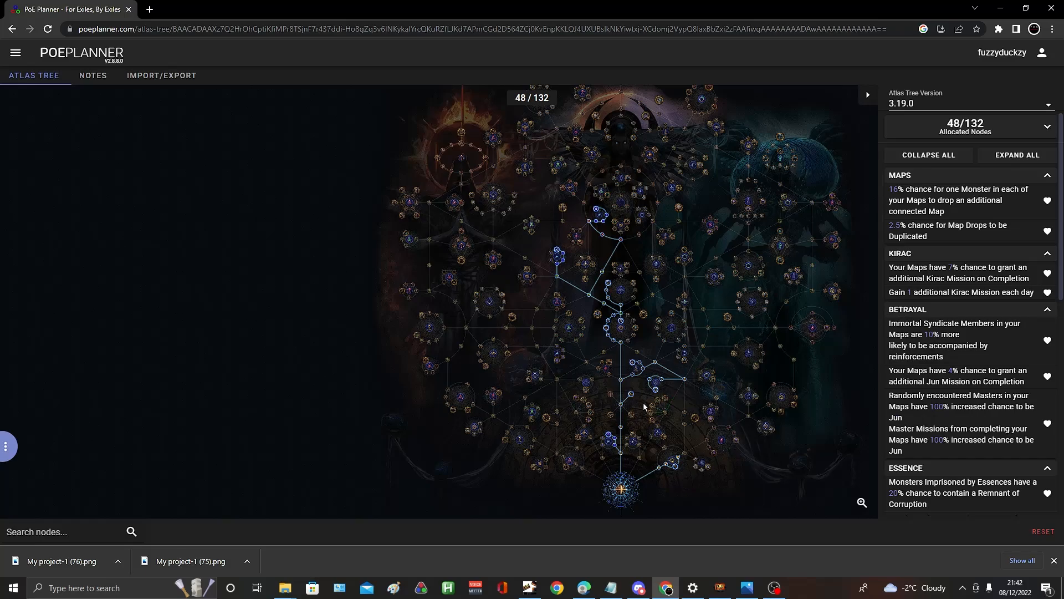
mouse_move(586, 435)
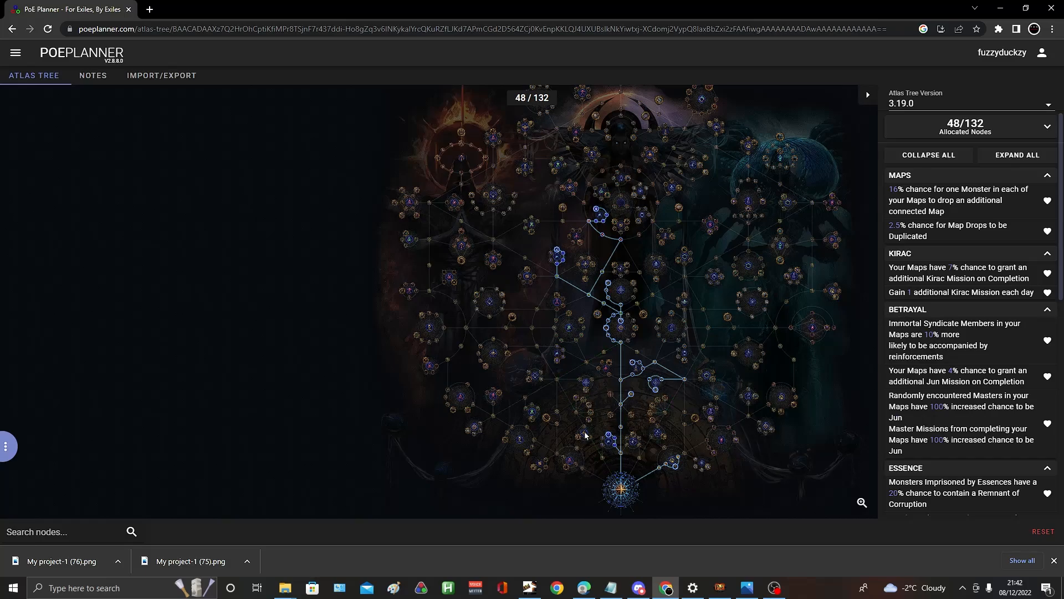
mouse_move(740, 296)
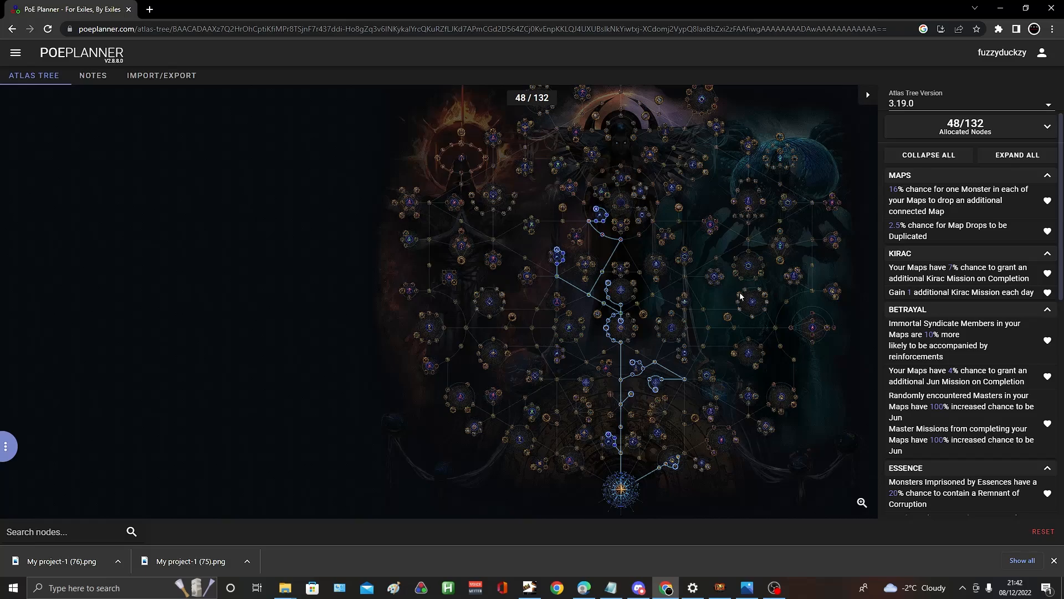
mouse_move(664, 299)
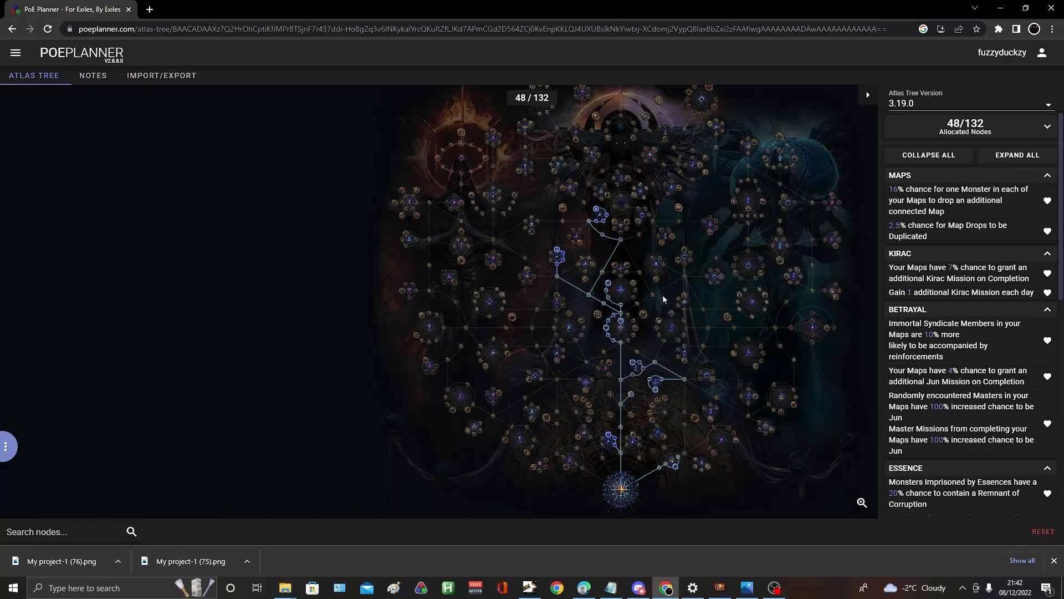
mouse_move(356, 363)
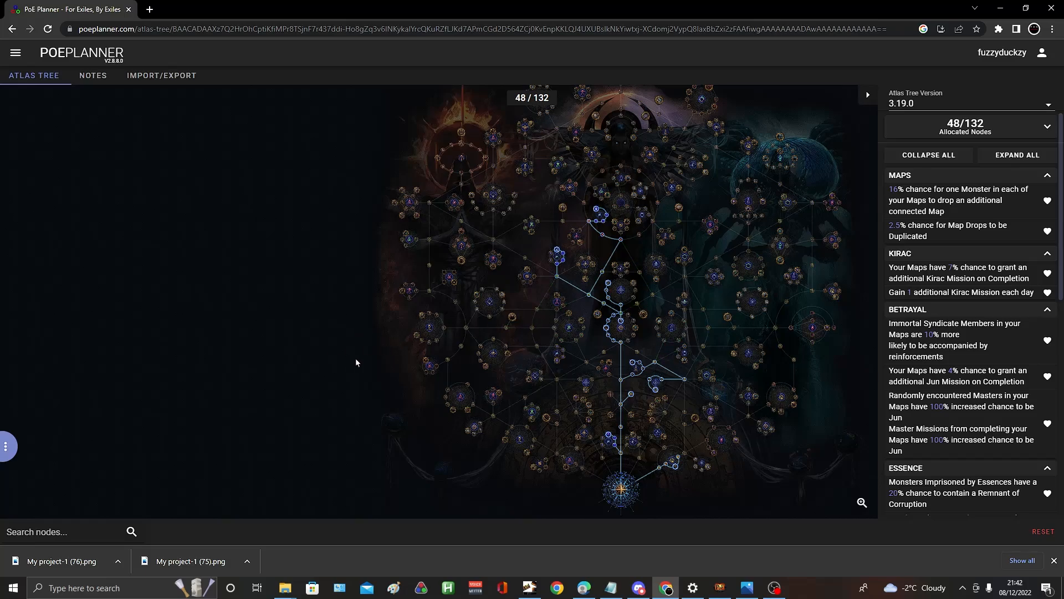
mouse_move(650, 282)
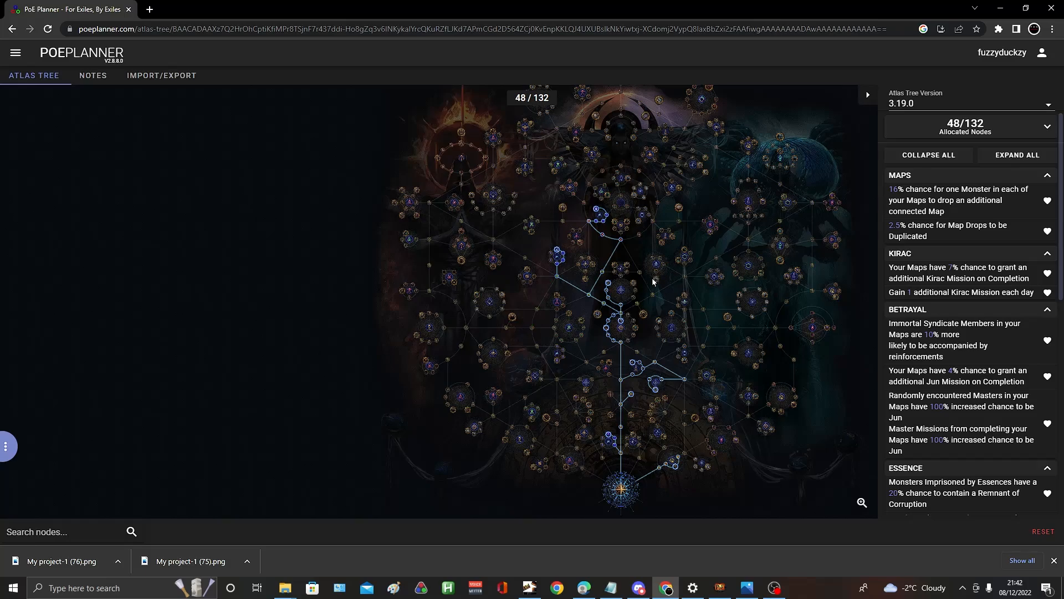
mouse_move(669, 247)
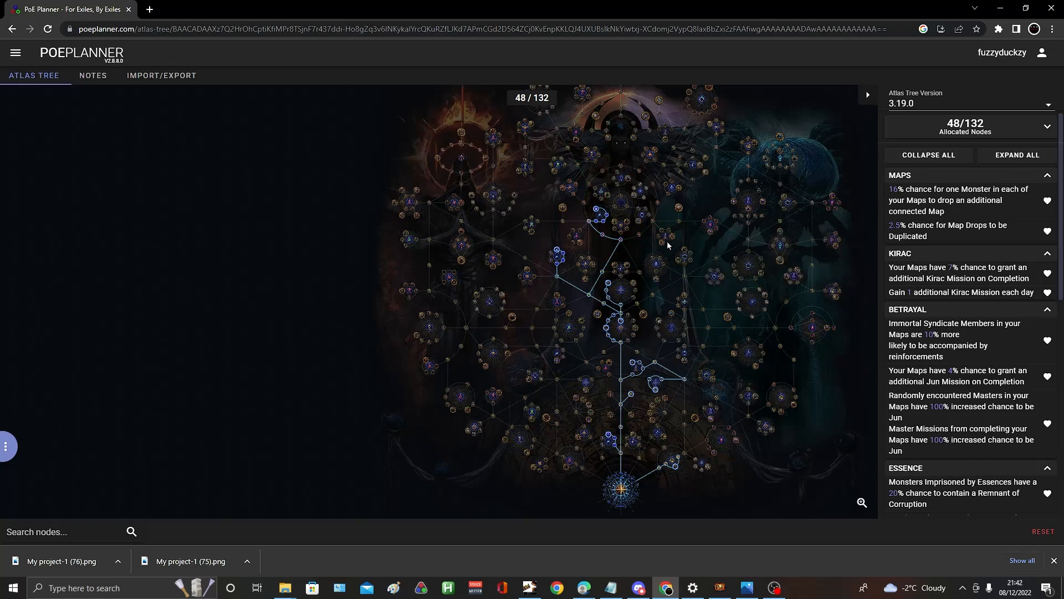
Step: Allocate the Syncretism shrine notable and Shaping the Seas with their paths
left_click(669, 235)
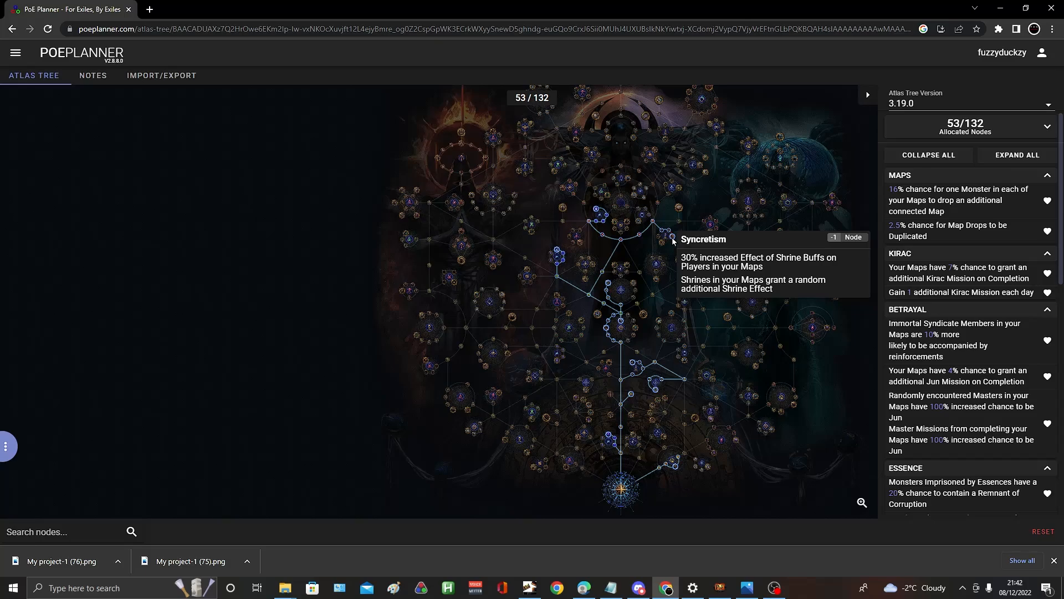
mouse_move(741, 309)
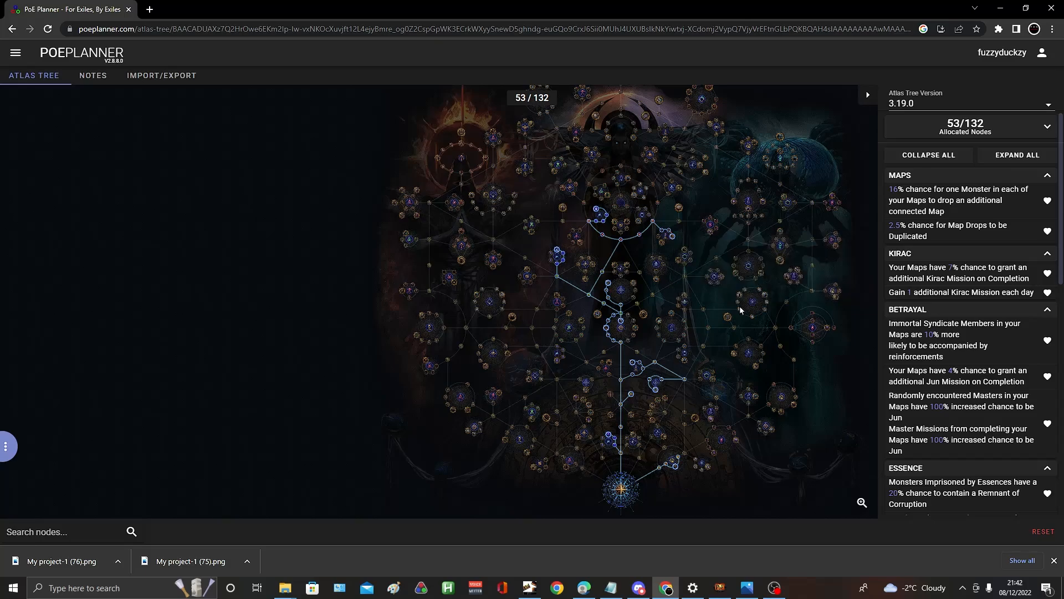
mouse_move(633, 288)
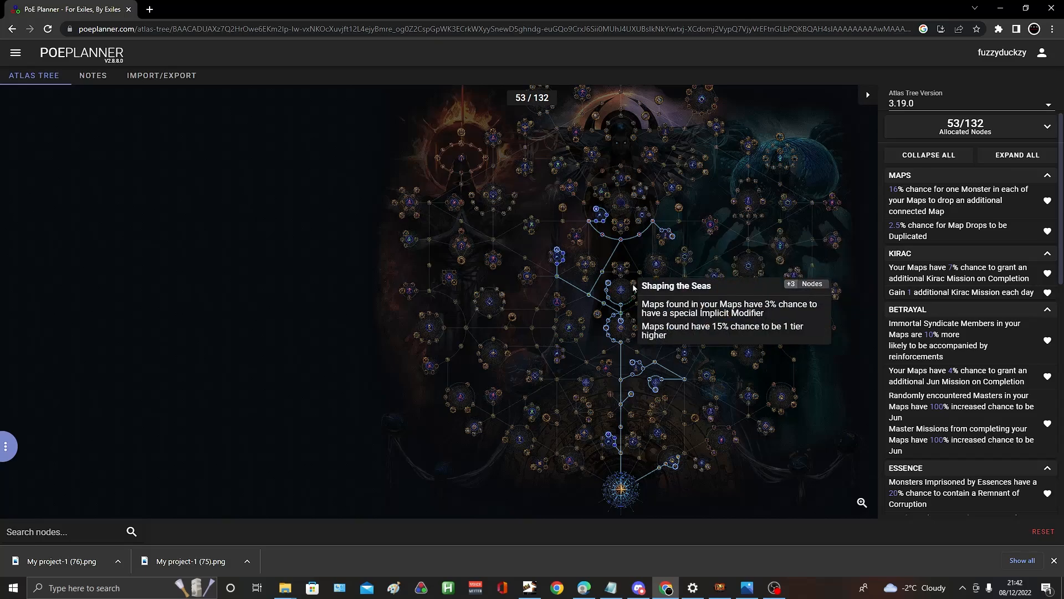
left_click(612, 285)
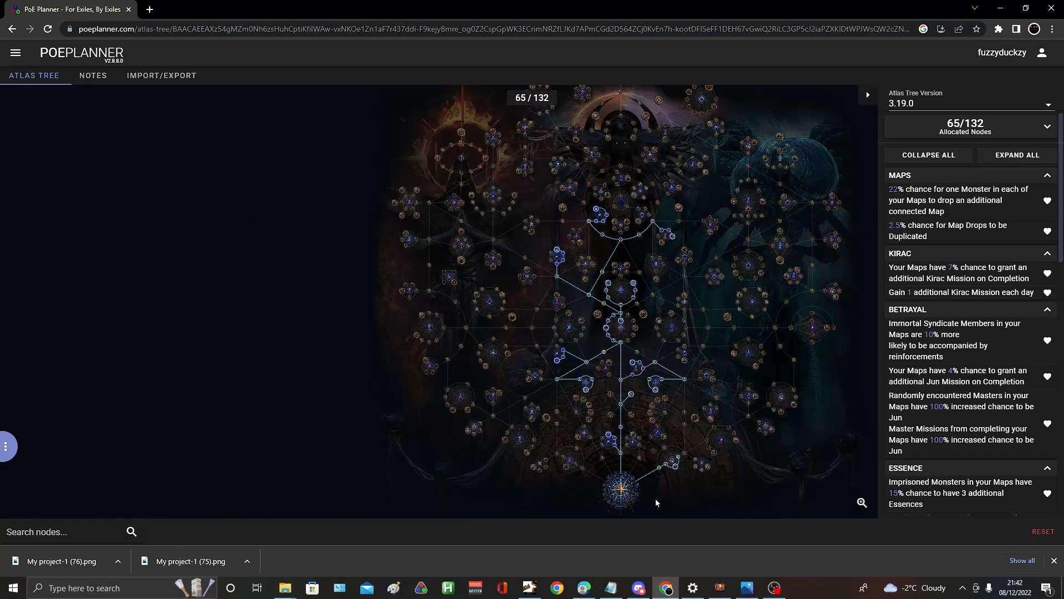
mouse_move(781, 370)
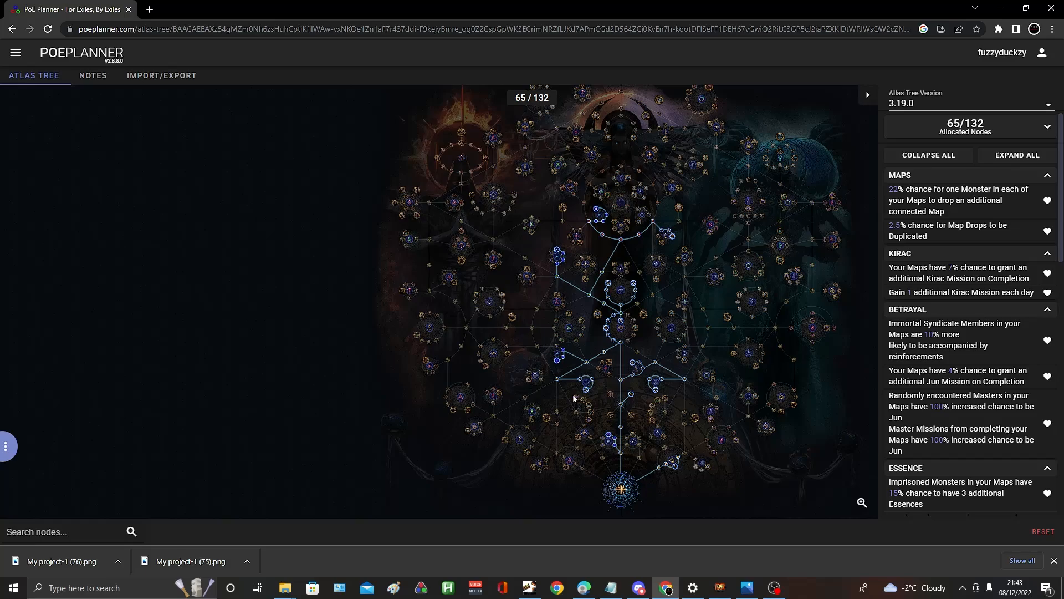
mouse_move(394, 283)
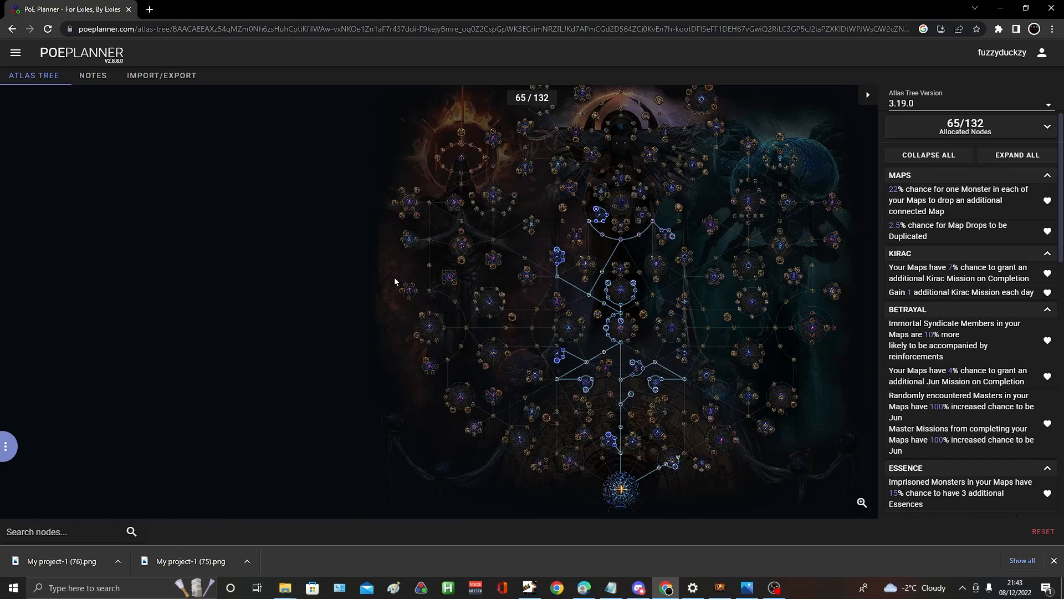
Step: Allocate the upper-left Searing Exarch notable and its path
left_click(461, 261)
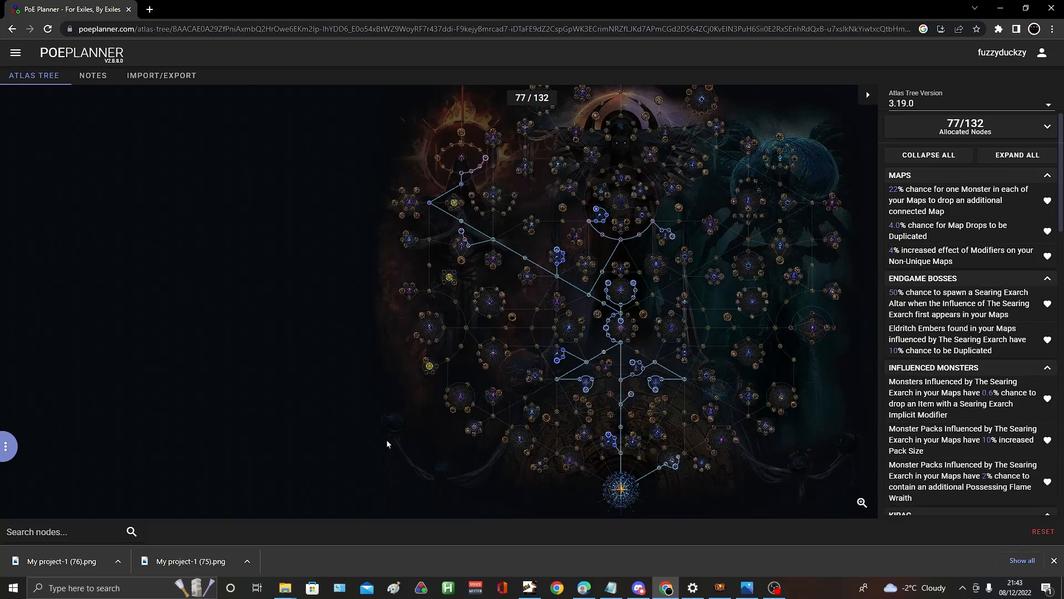
left_click_drag(387, 444, 425, 363)
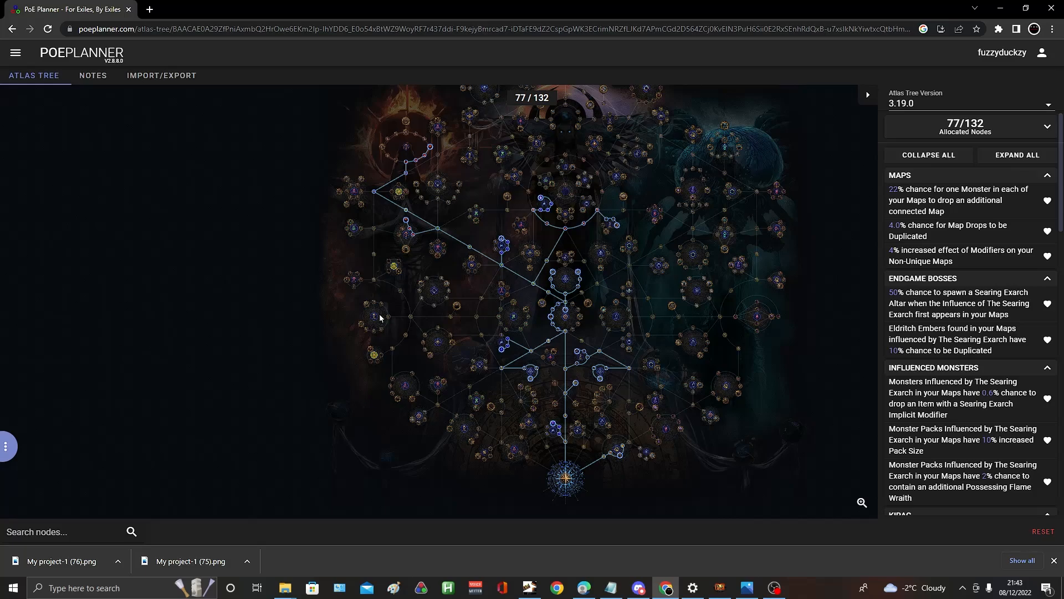
mouse_move(139, 267)
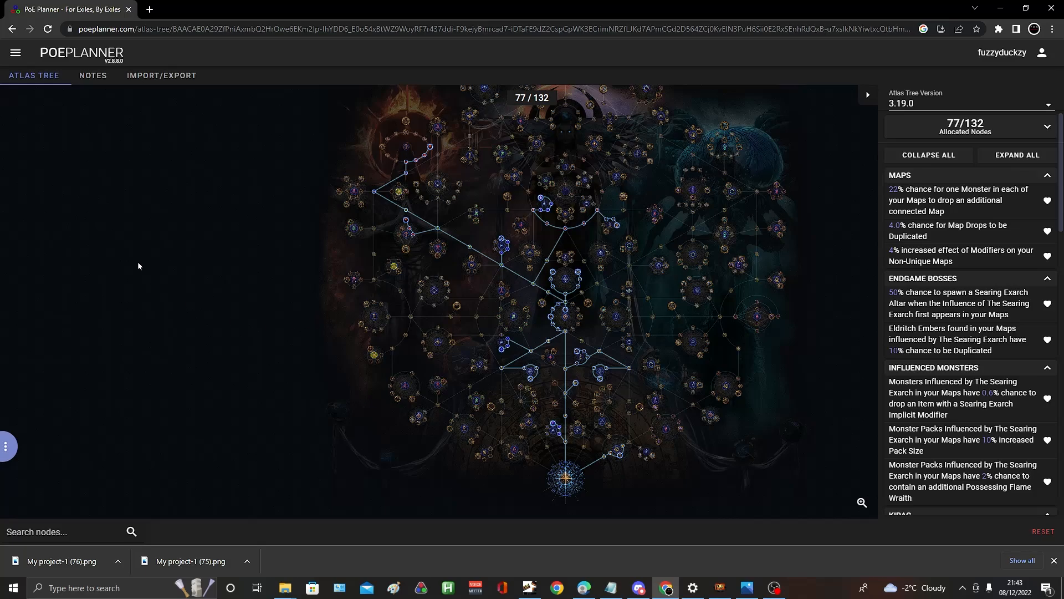
mouse_move(578, 138)
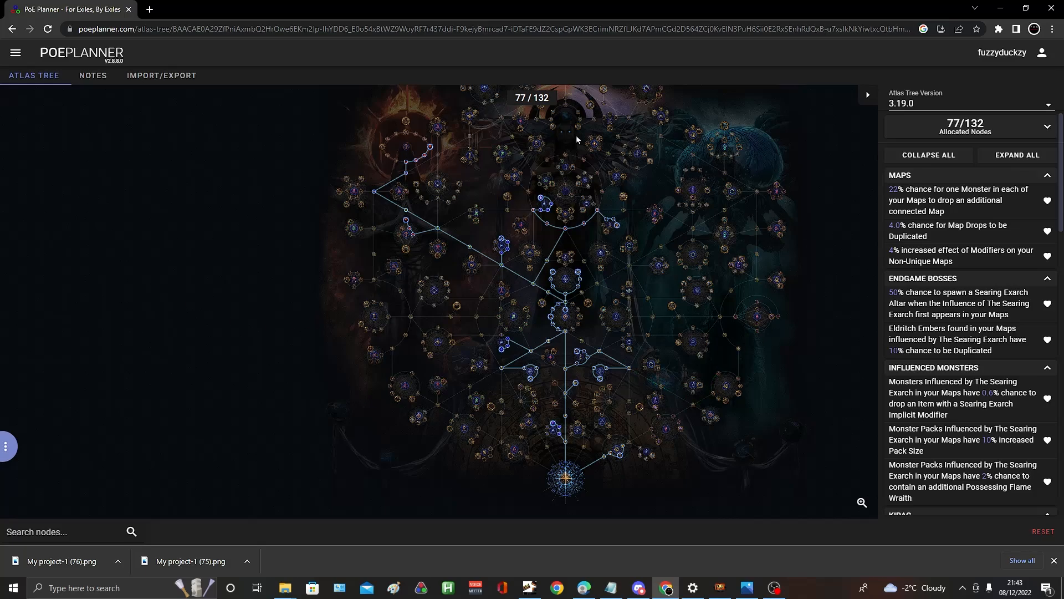
mouse_move(646, 307)
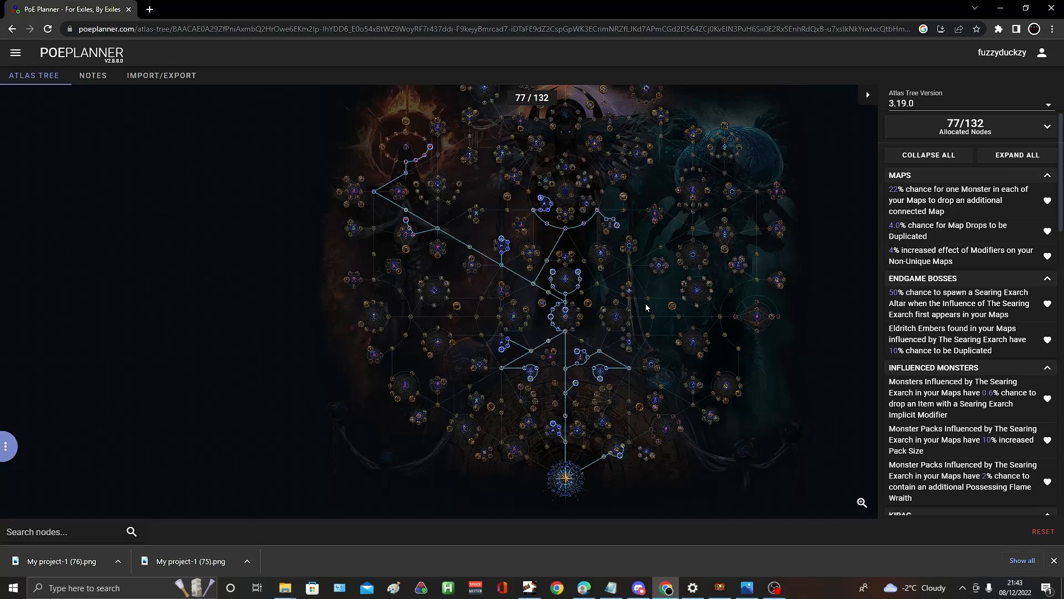
mouse_move(731, 441)
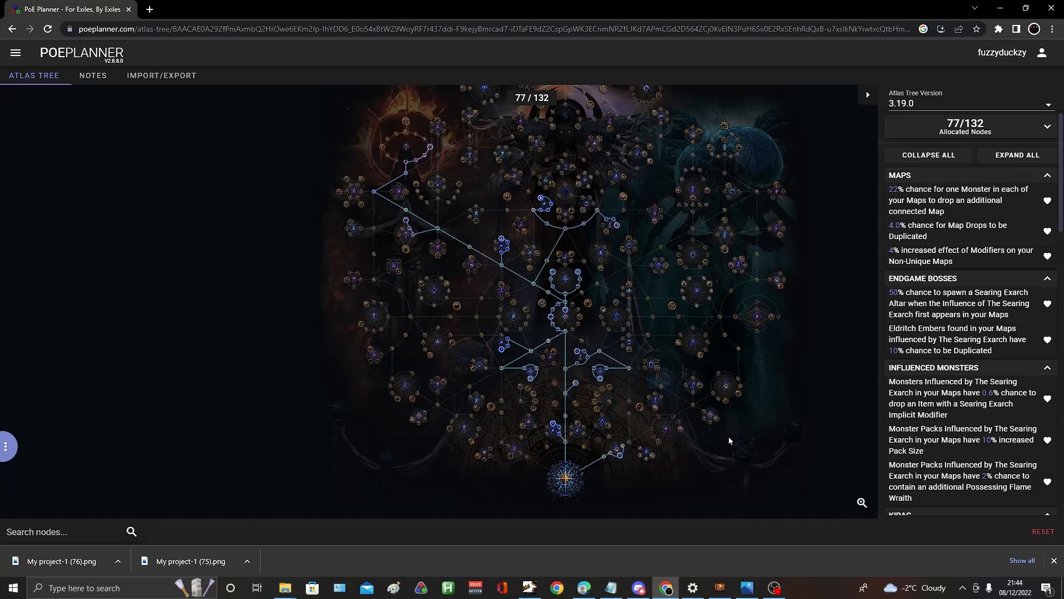
mouse_move(783, 423)
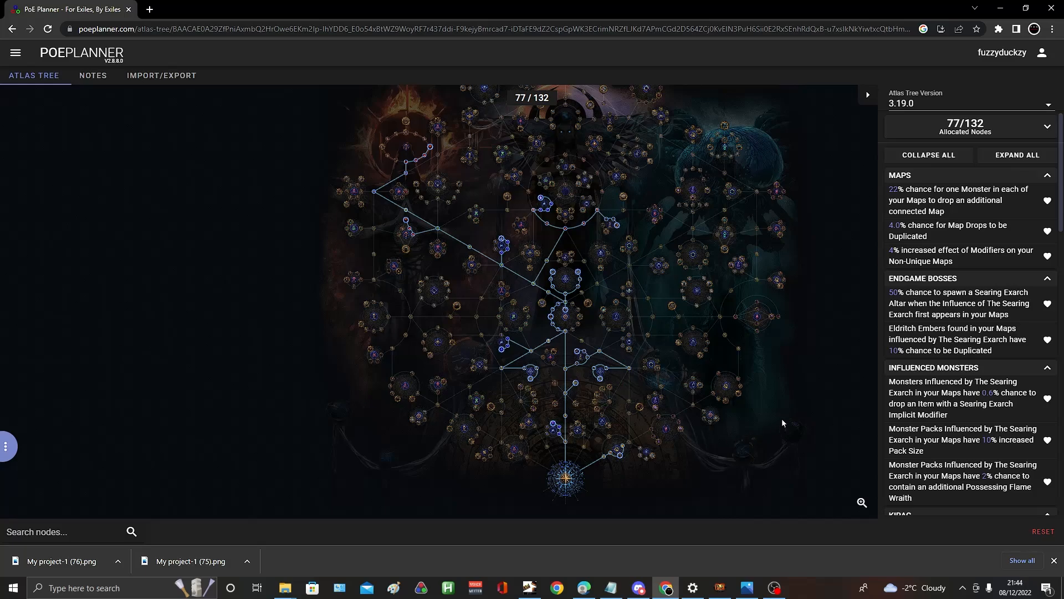